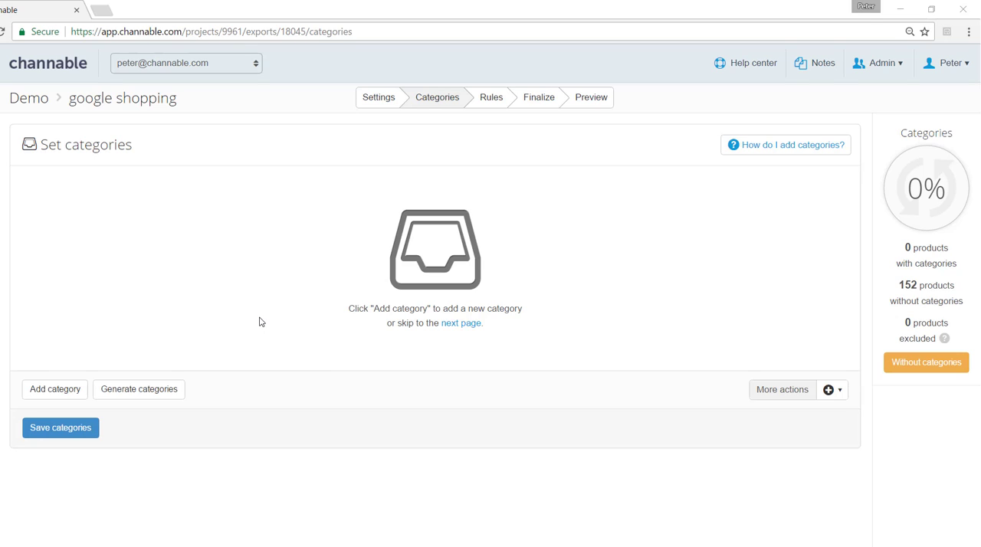
{"action": "mouse_move", "coordinate": [55, 389]}
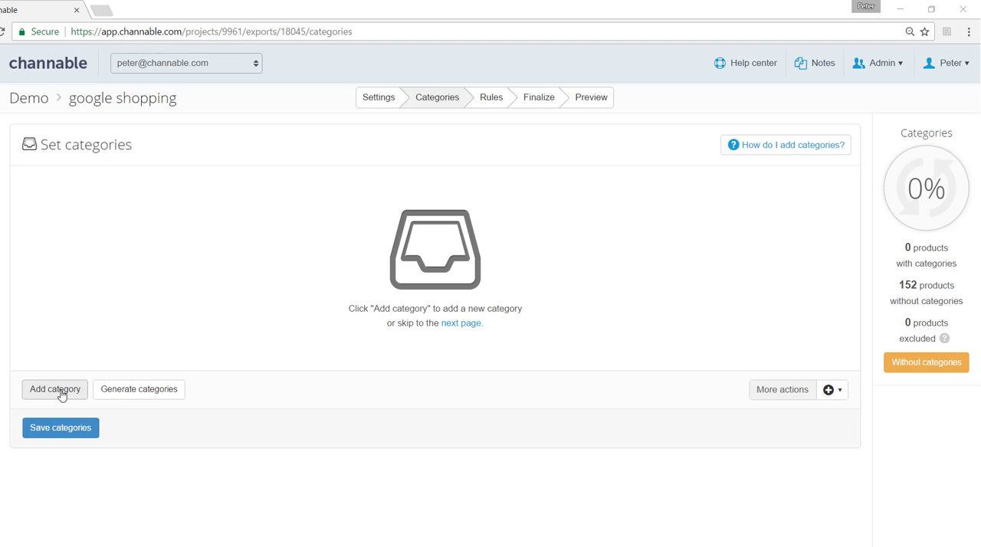
Step: Add a rule for titles containing 't-shirt' and search 'shirt' to find Shirts & Tops
{"action": "left_click", "coordinate": [54, 389]}
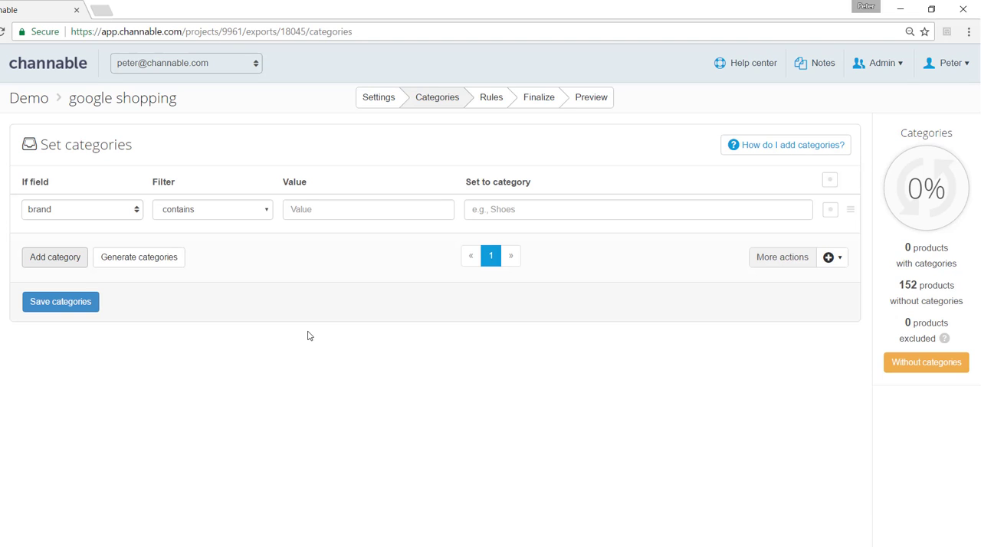
{"action": "mouse_move", "coordinate": [114, 216]}
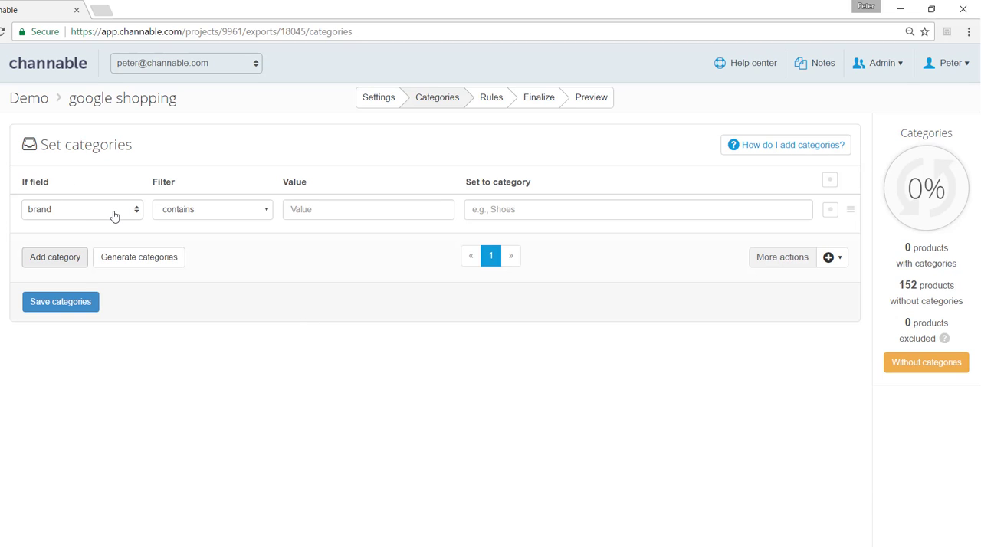
{"action": "left_click", "coordinate": [81, 210]}
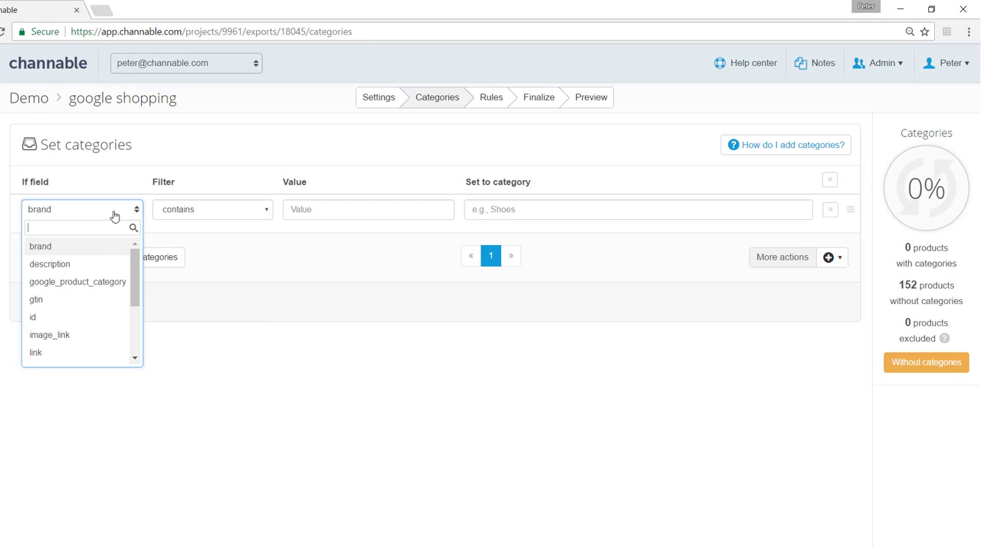
{"action": "scroll", "scroll_direction": "down", "scroll_amount": 3}
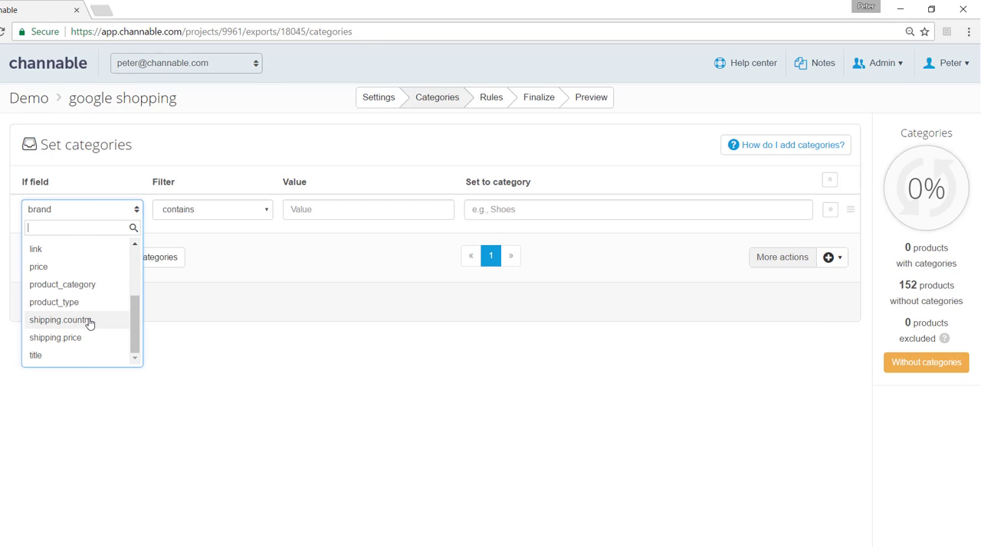
{"action": "left_click", "coordinate": [35, 355]}
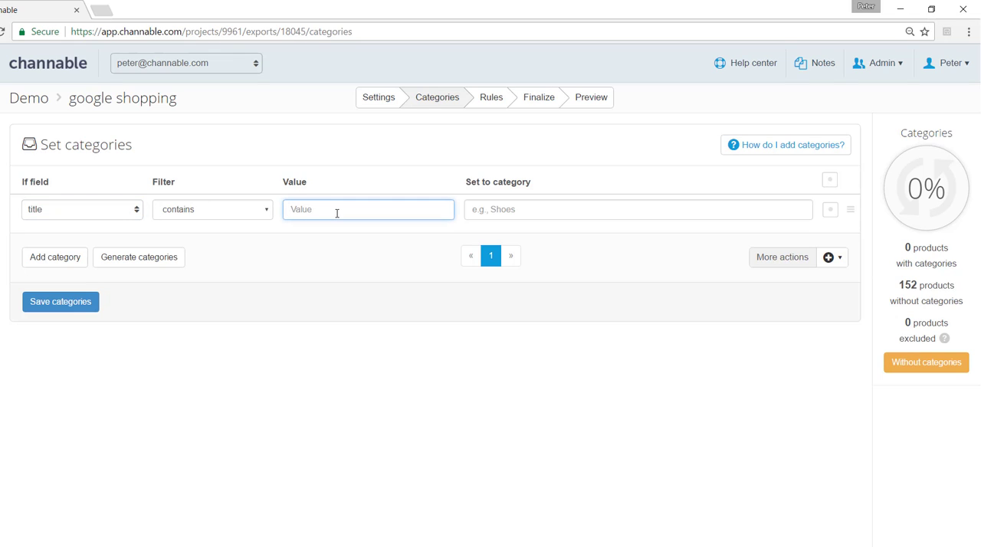
{"action": "type", "text": "t-shirt"}
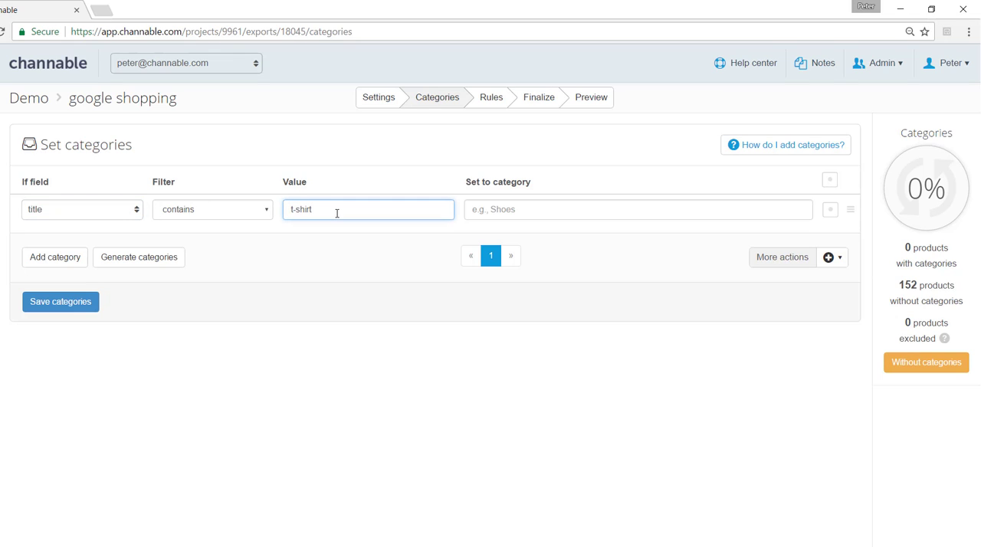
{"action": "left_click", "coordinate": [639, 209]}
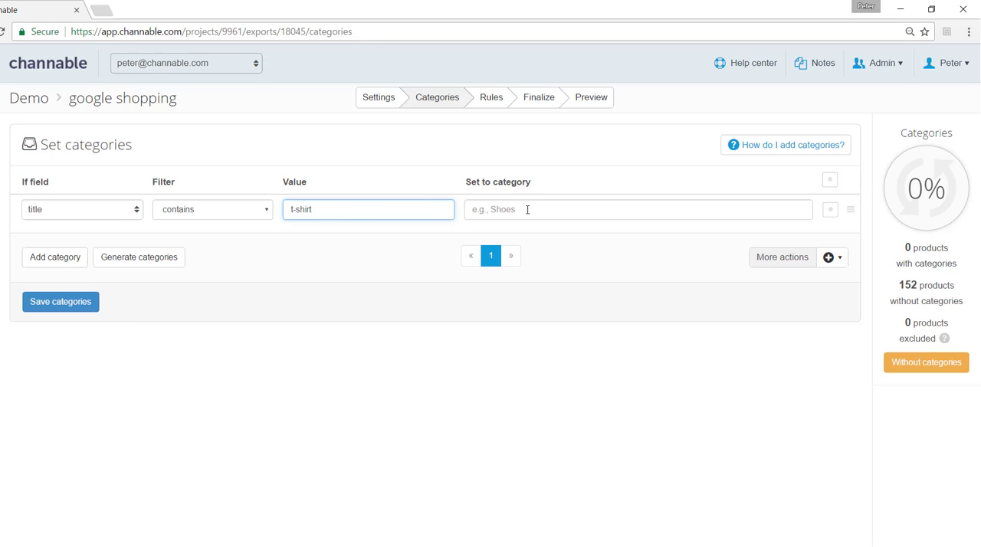
{"action": "left_click", "coordinate": [636, 209]}
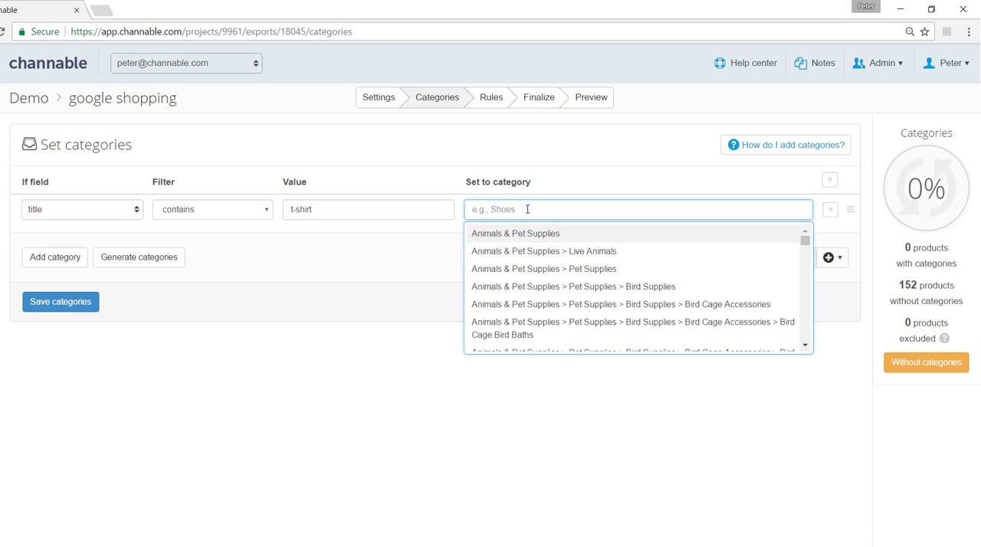
{"action": "type", "text": "shirt"}
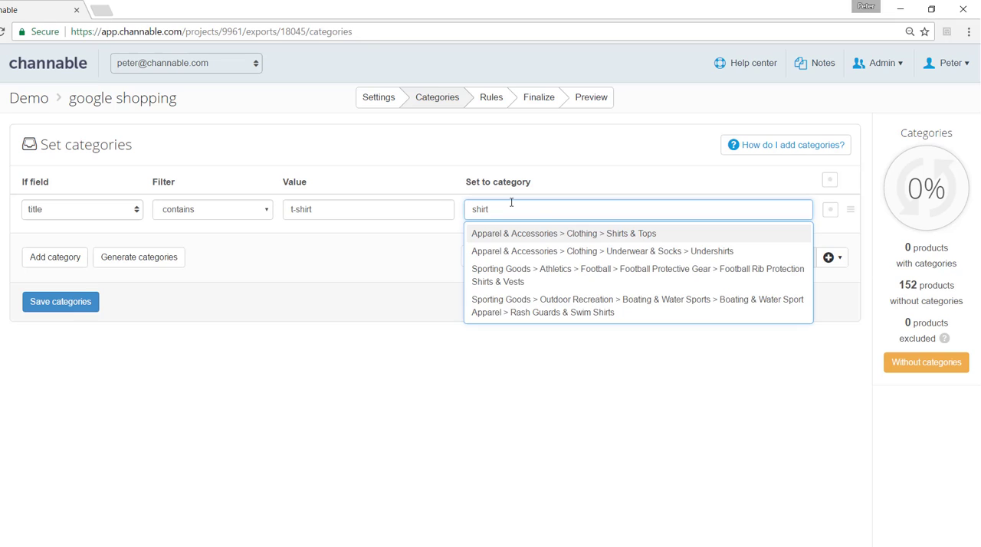
{"action": "mouse_move", "coordinate": [525, 243]}
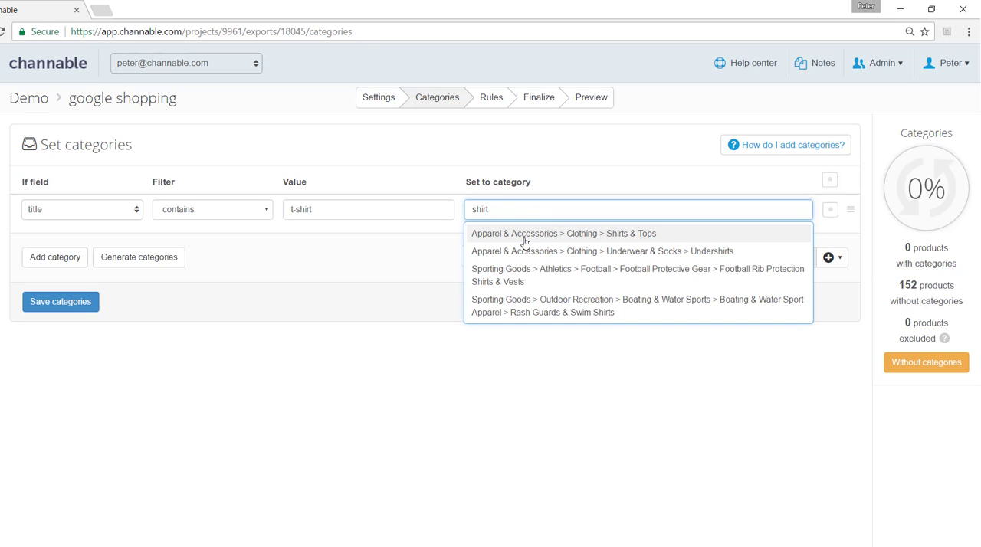
{"action": "mouse_move", "coordinate": [630, 238]}
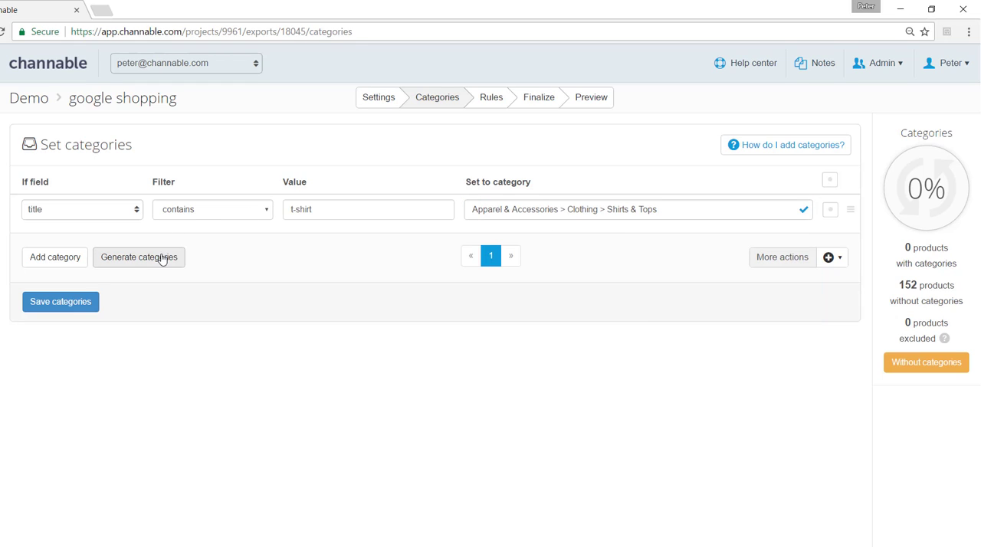
{"action": "mouse_move", "coordinate": [54, 257]}
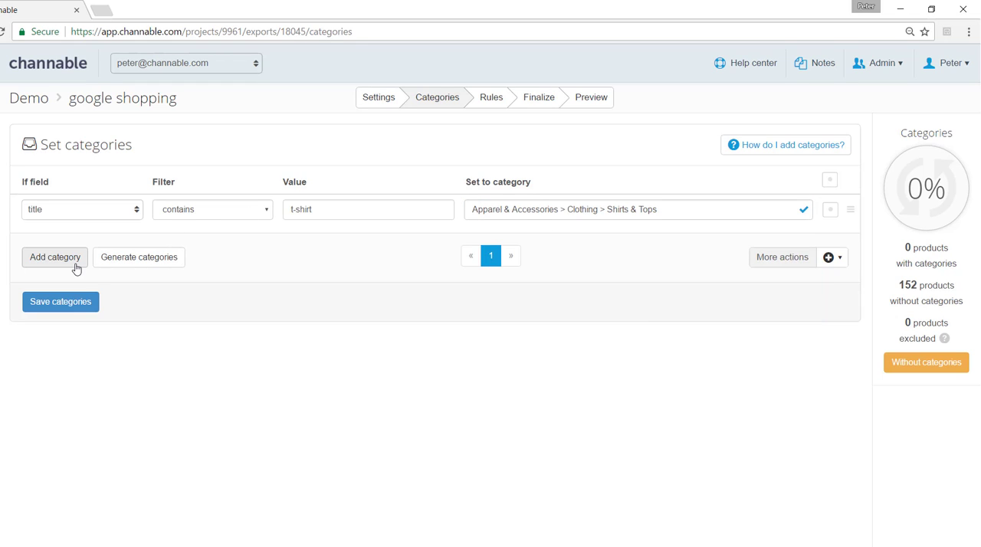
Step: Add a rule mapping titles containing 'jean' to Apparel & Accessories > Clothing > Pants
{"action": "left_click", "coordinate": [55, 257]}
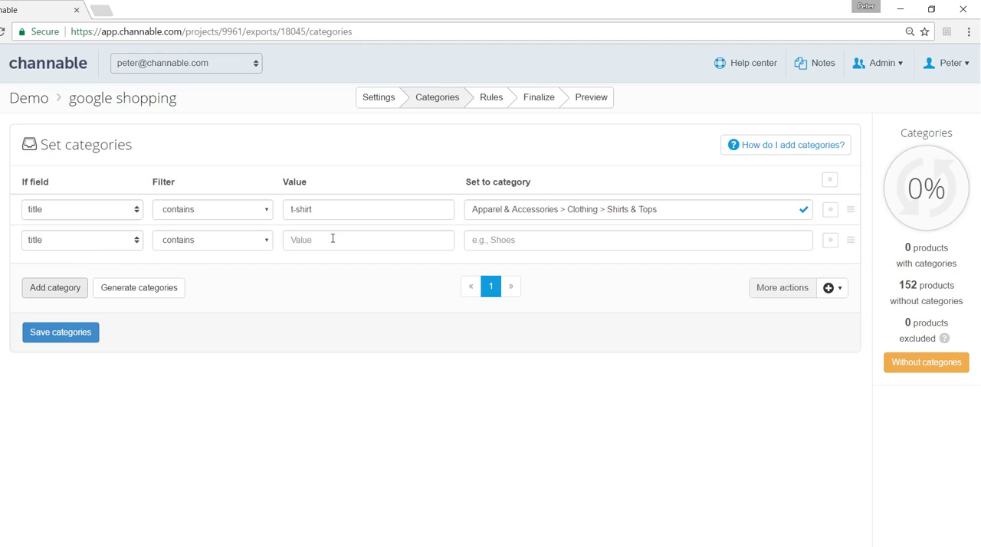
{"action": "type", "text": "jean"}
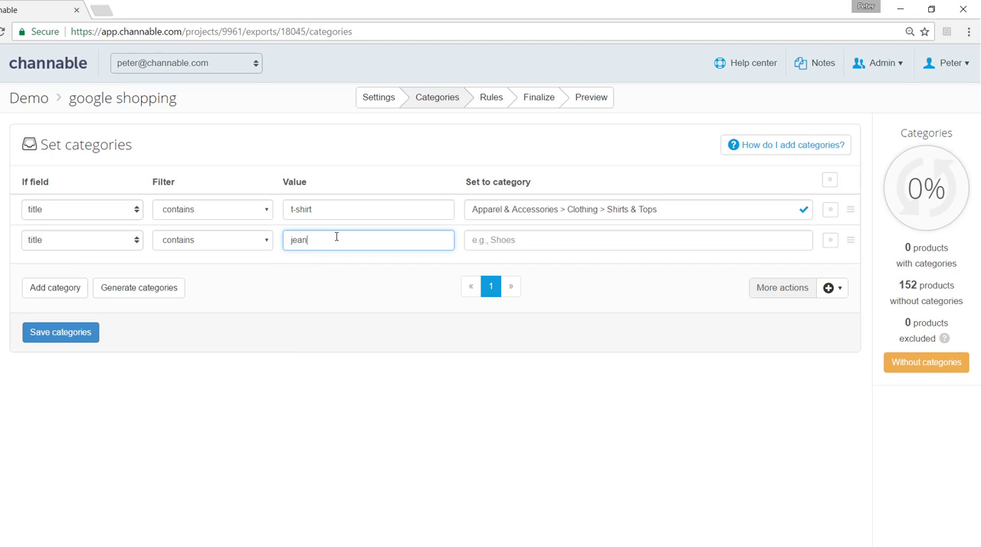
{"action": "left_click", "coordinate": [639, 240]}
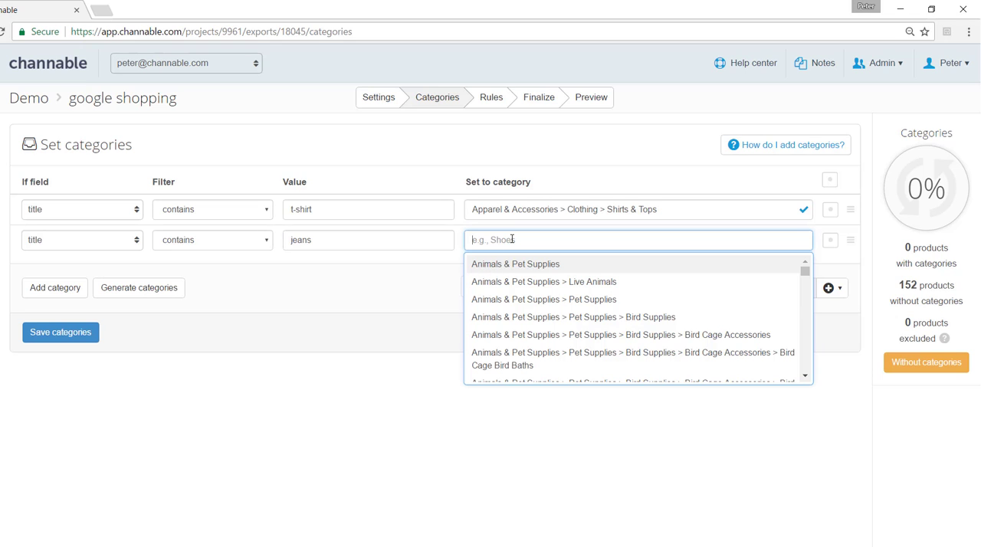
{"action": "type", "text": "pants"}
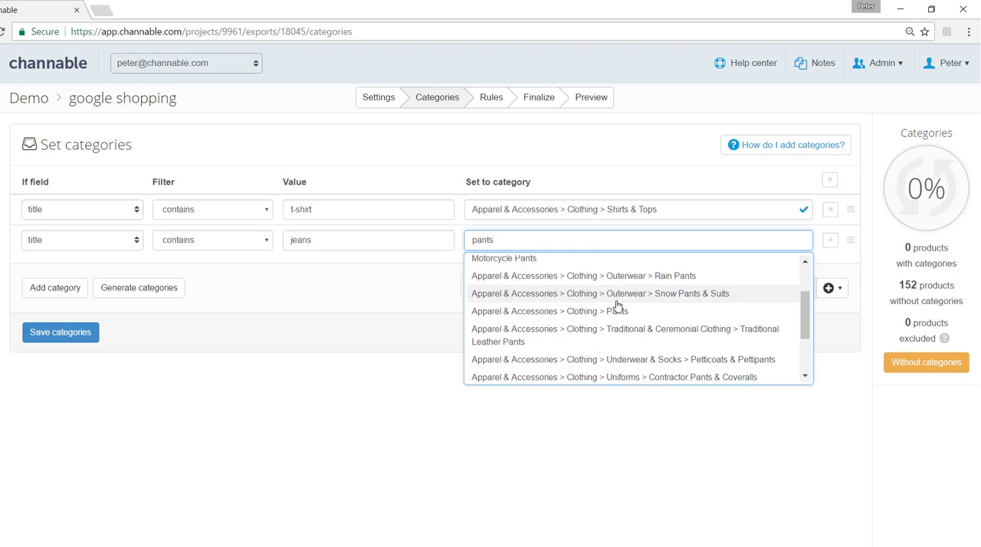
{"action": "left_click", "coordinate": [549, 311]}
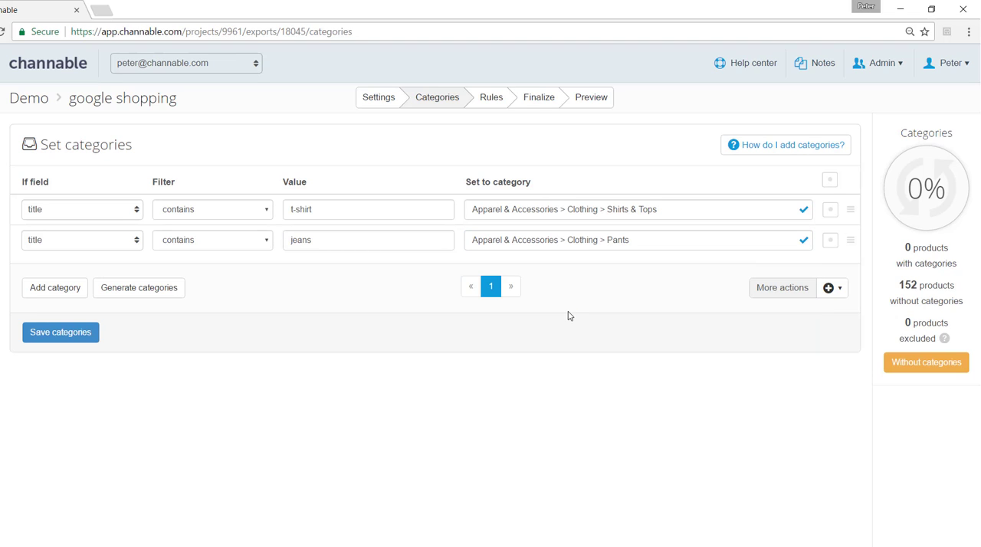
{"action": "mouse_move", "coordinate": [280, 316]}
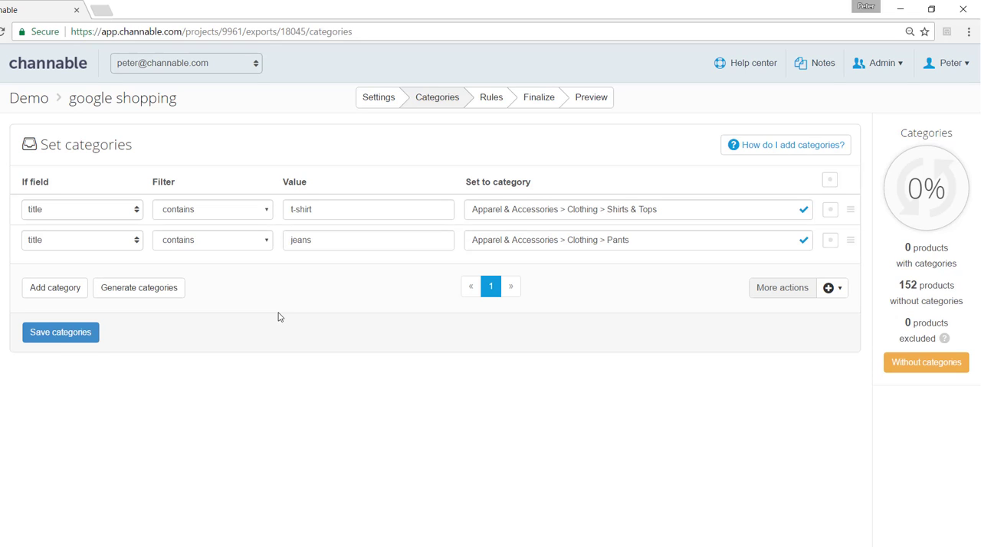
Step: Save the t-shirt and jeans rules, categorising 70 of 152 products
{"action": "left_click", "coordinate": [60, 331]}
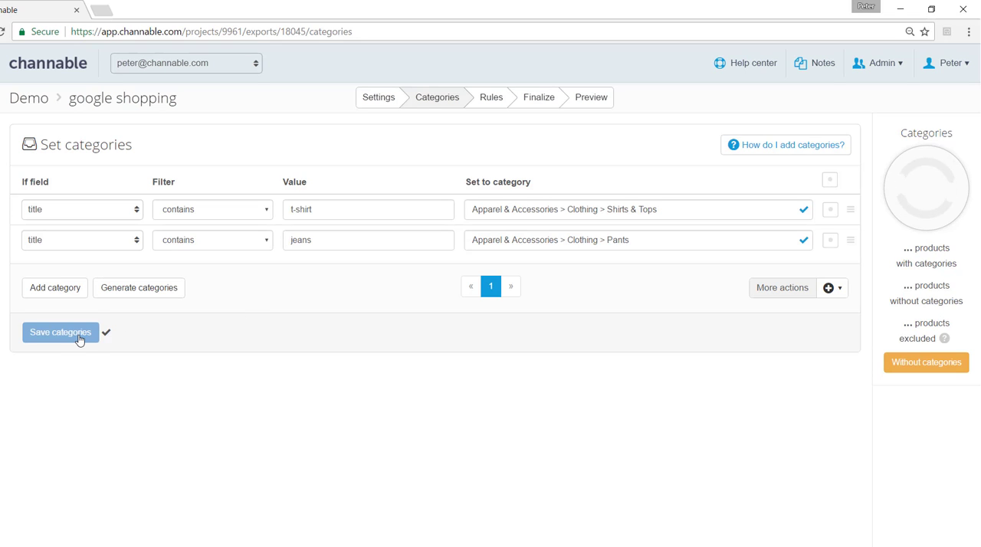
{"action": "left_click", "coordinate": [60, 332]}
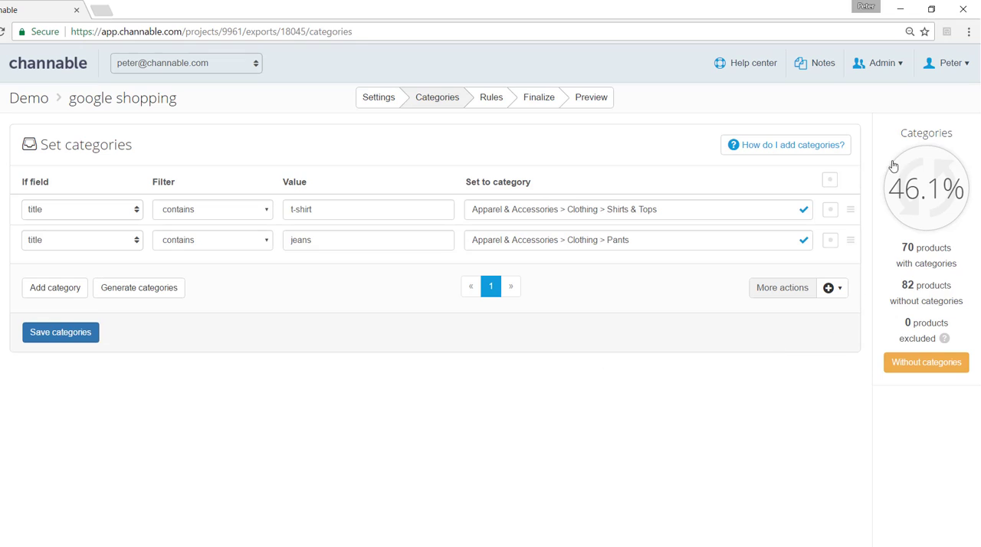
{"action": "mouse_move", "coordinate": [880, 243]}
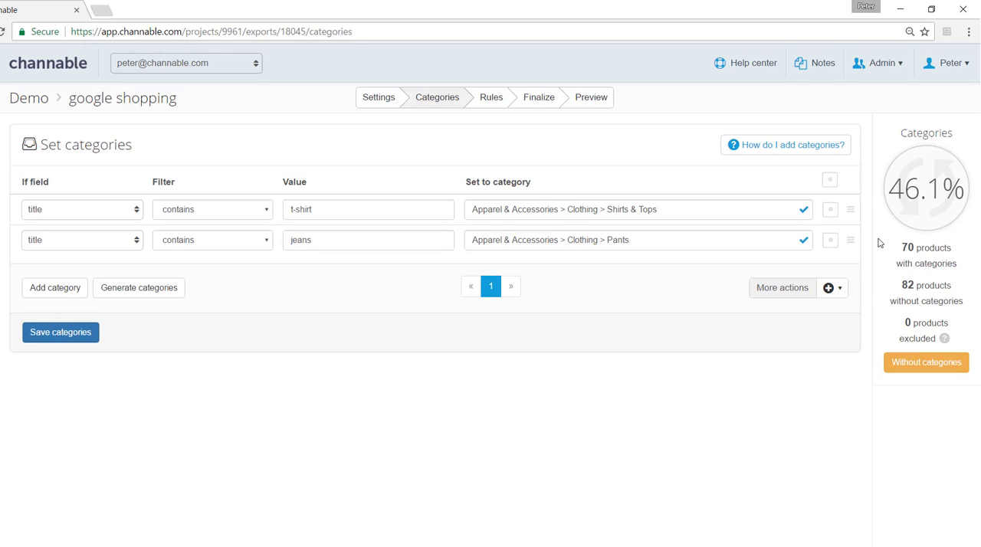
{"action": "mouse_move", "coordinate": [909, 357]}
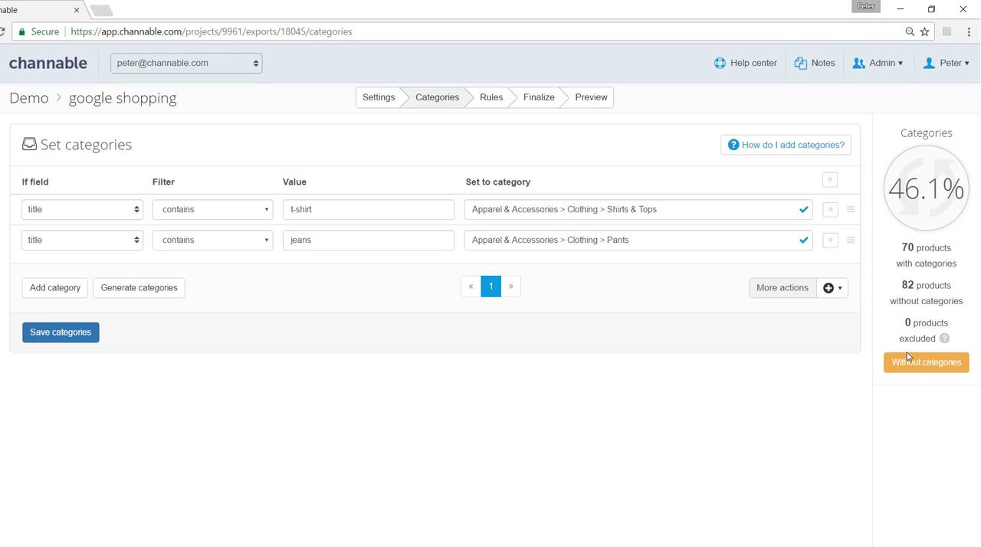
{"action": "mouse_move", "coordinate": [903, 372]}
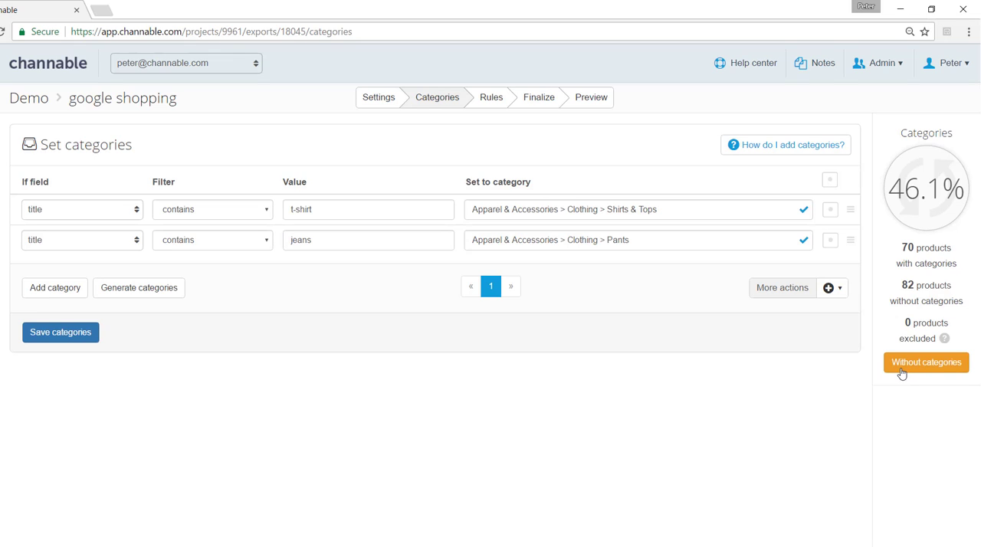
Step: Show the uncategorised products, such as girls' trousers, tights and swimsuits
{"action": "left_click", "coordinate": [926, 363]}
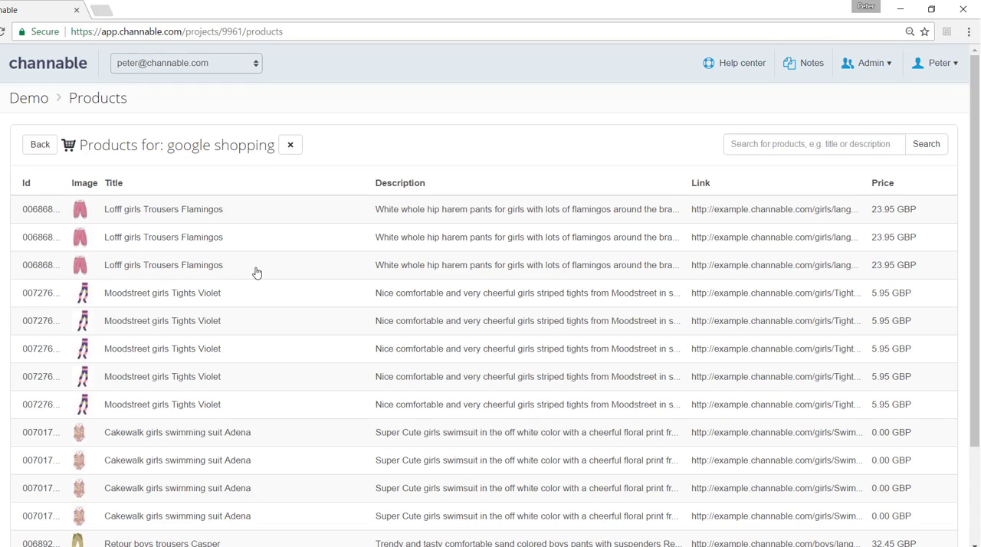
{"action": "mouse_move", "coordinate": [198, 337]}
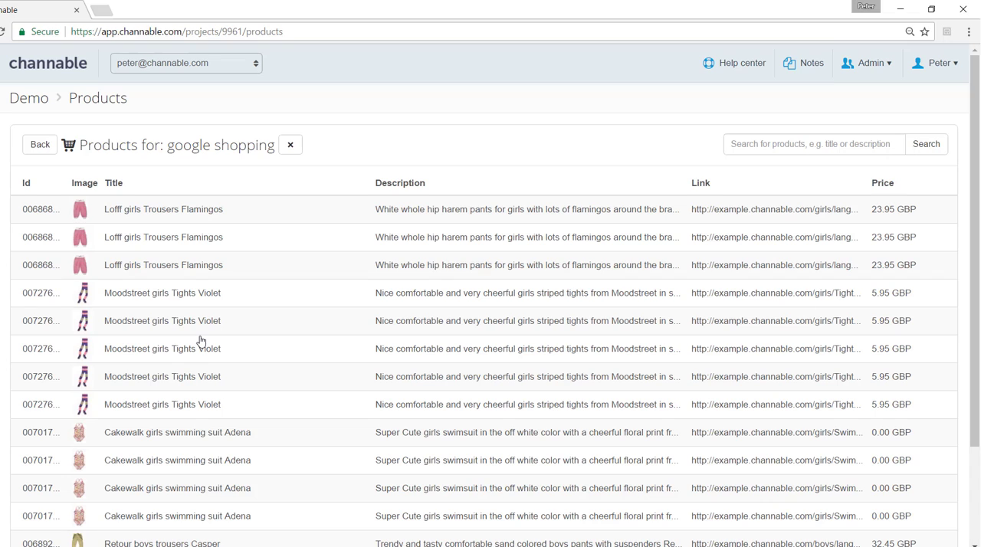
{"action": "mouse_move", "coordinate": [204, 335]}
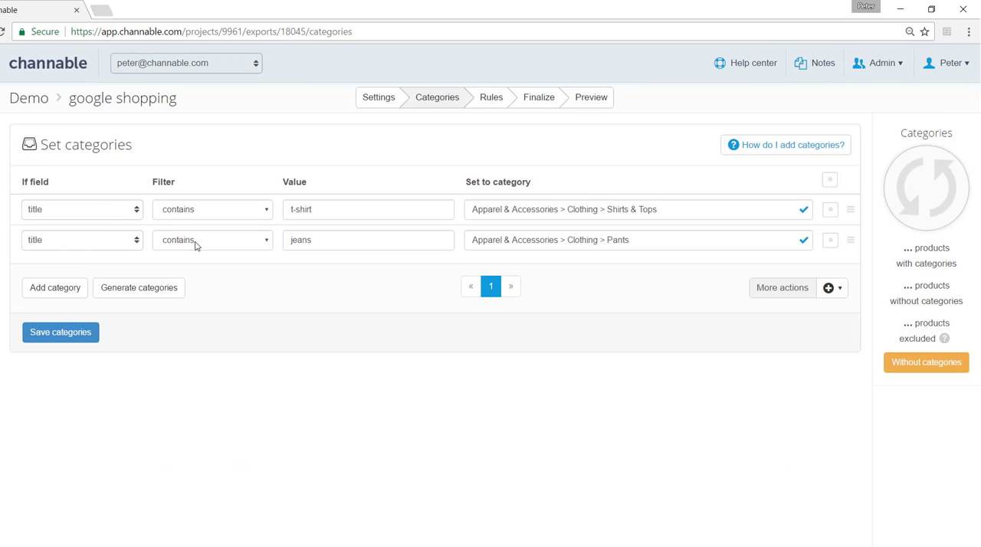
{"action": "mouse_move", "coordinate": [602, 274]}
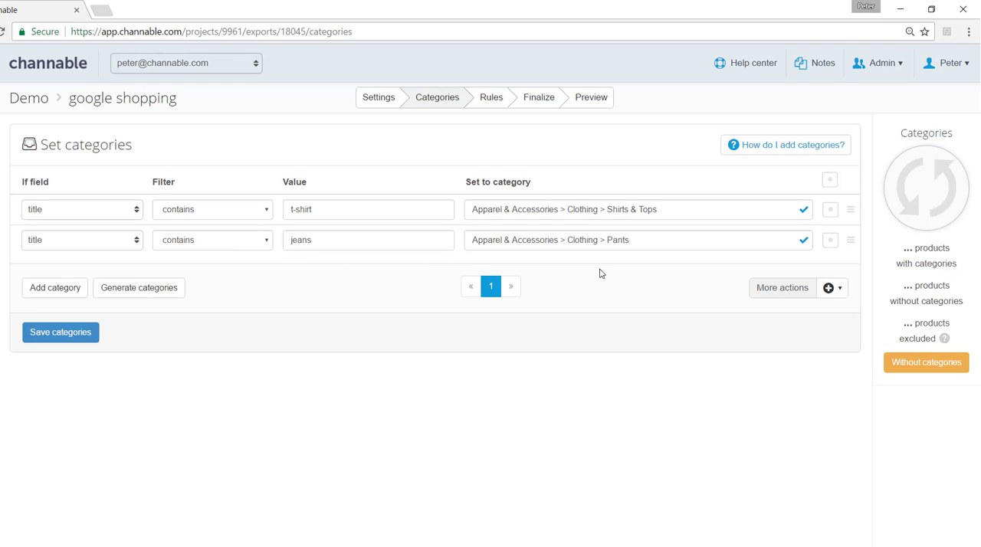
{"action": "mouse_move", "coordinate": [583, 279]}
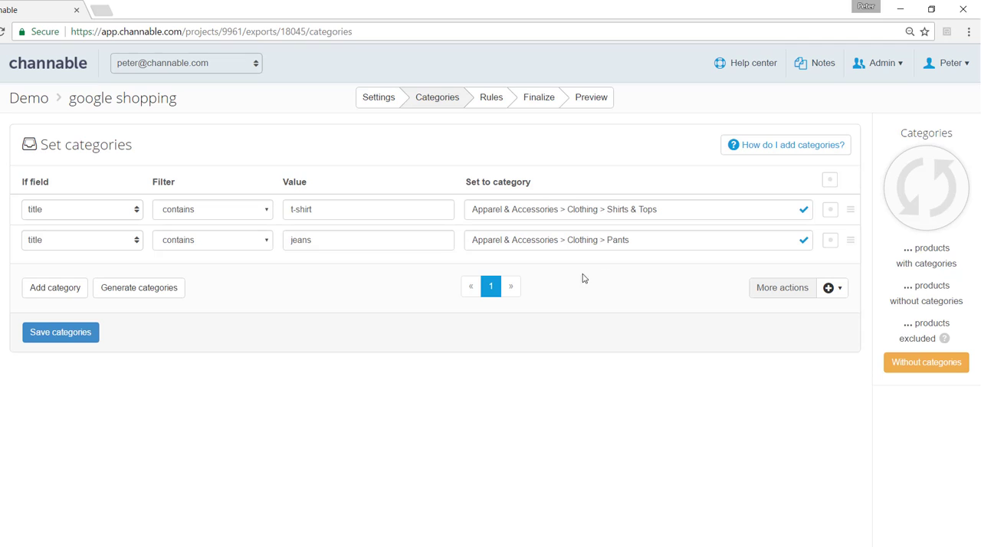
{"action": "mouse_move", "coordinate": [344, 317]}
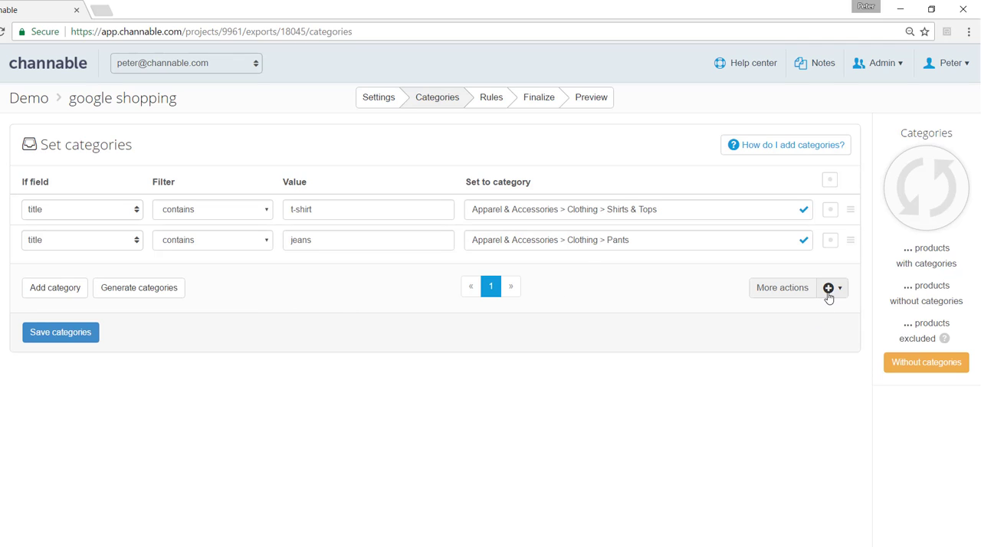
Step: Delete all category rules from the extra options menu, uncategorising all 152 products
{"action": "left_click", "coordinate": [839, 288]}
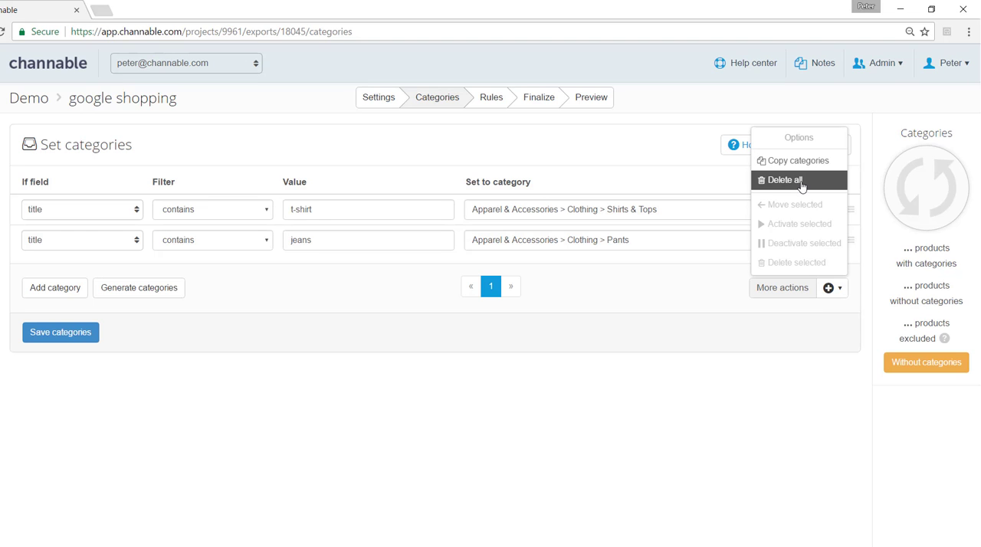
{"action": "left_click", "coordinate": [782, 179]}
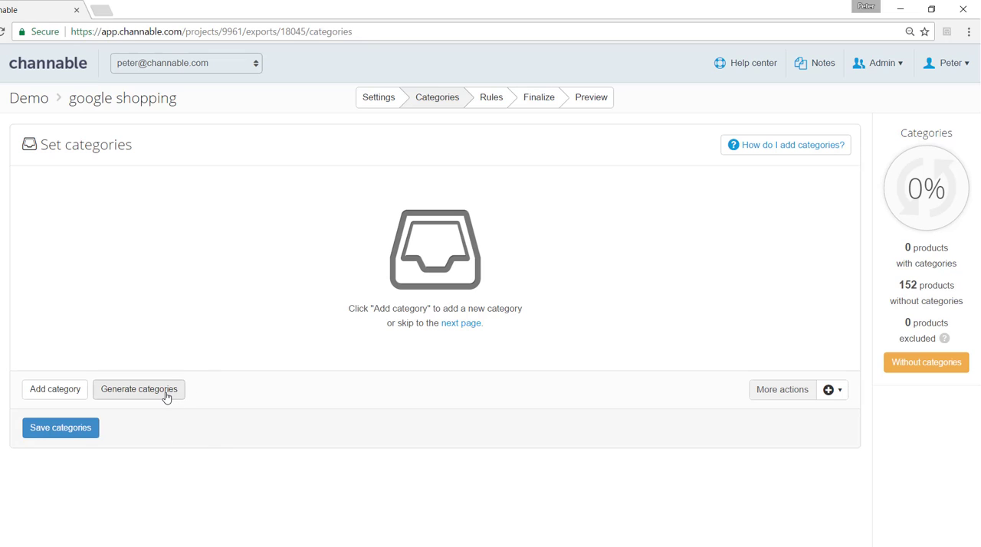
Step: Start category generation with product_category as the source field
{"action": "left_click", "coordinate": [138, 389]}
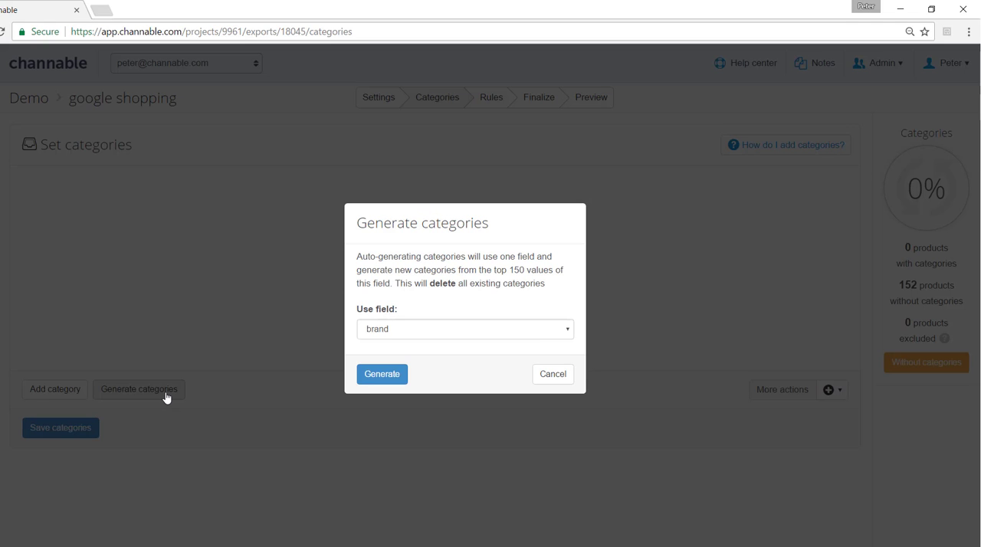
{"action": "mouse_move", "coordinate": [432, 332]}
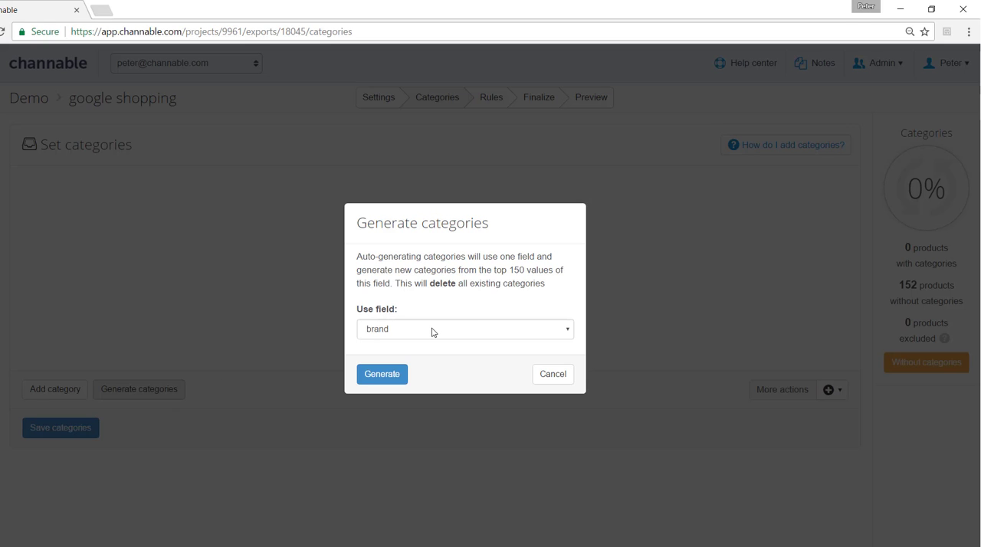
{"action": "left_click", "coordinate": [464, 329]}
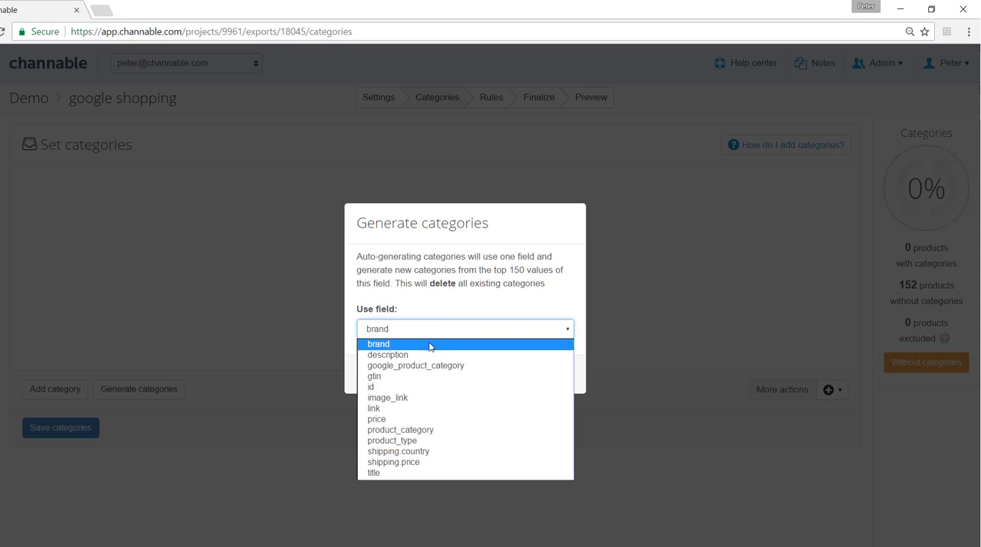
{"action": "mouse_move", "coordinate": [441, 430]}
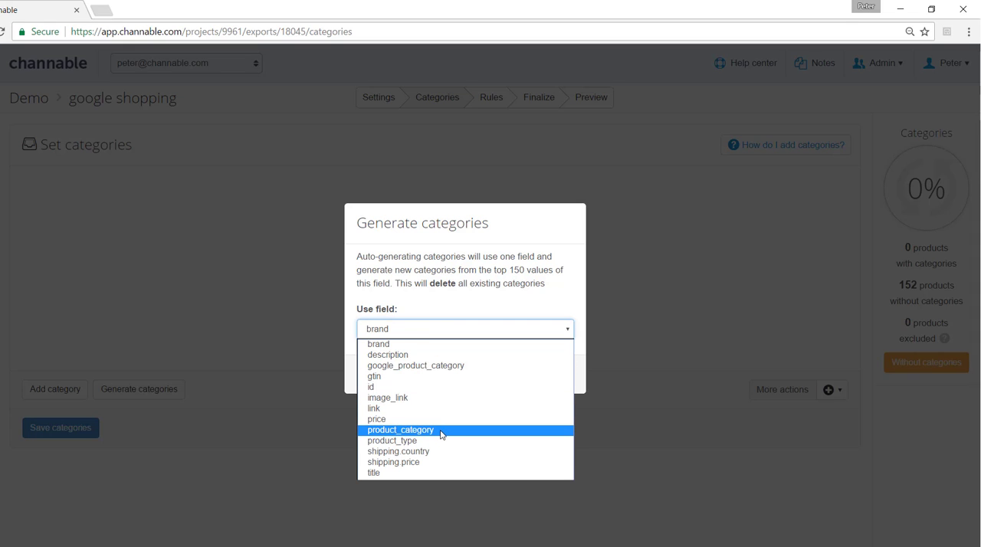
{"action": "left_click", "coordinate": [400, 430]}
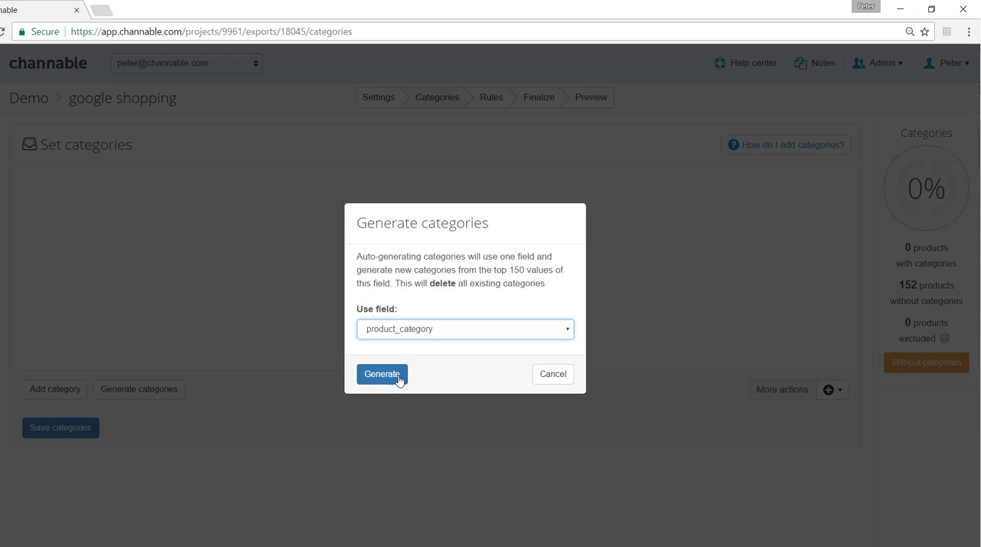
Step: Generate rows, map tops to Shirts & Tops and bottoms to Clothing > Pants, then save
{"action": "left_click", "coordinate": [382, 374]}
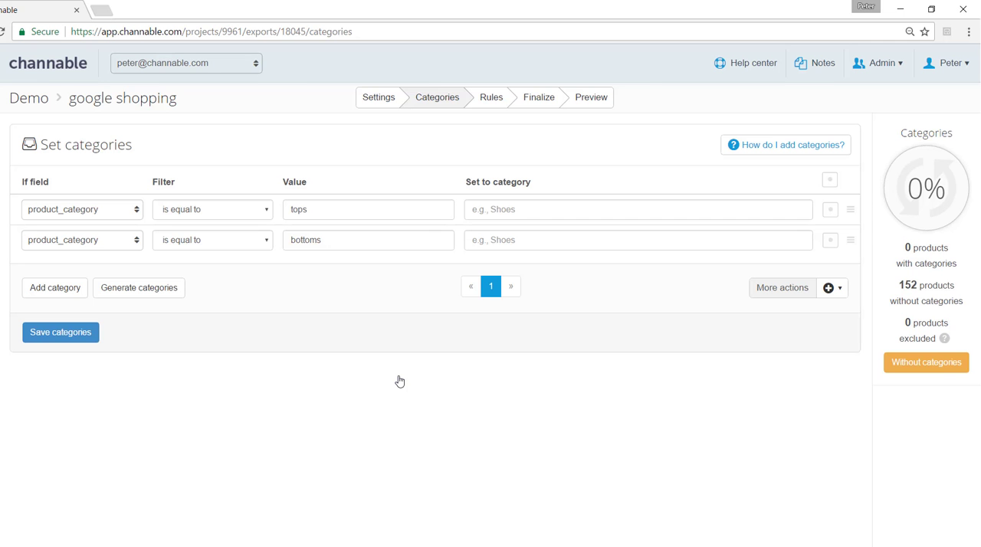
{"action": "mouse_move", "coordinate": [280, 309]}
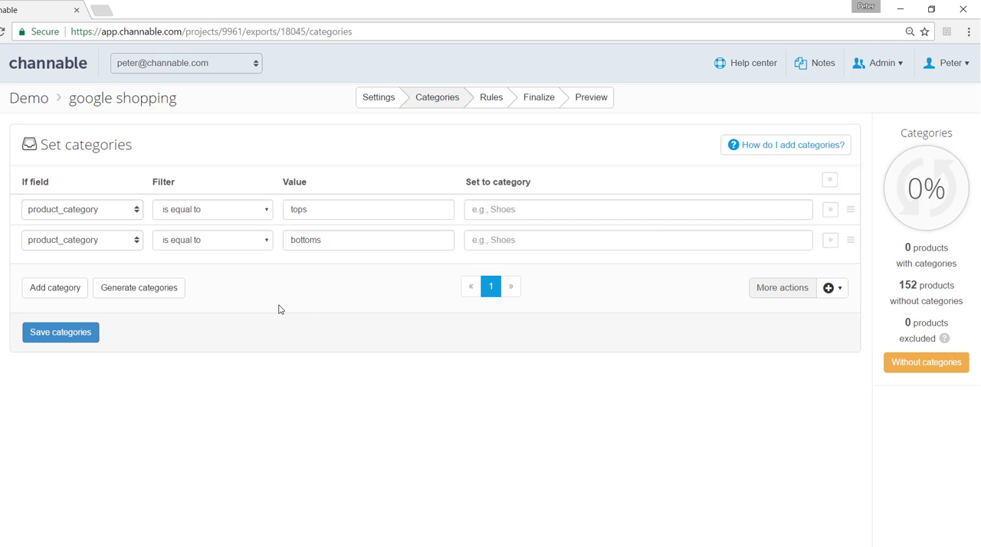
{"action": "mouse_move", "coordinate": [405, 227]}
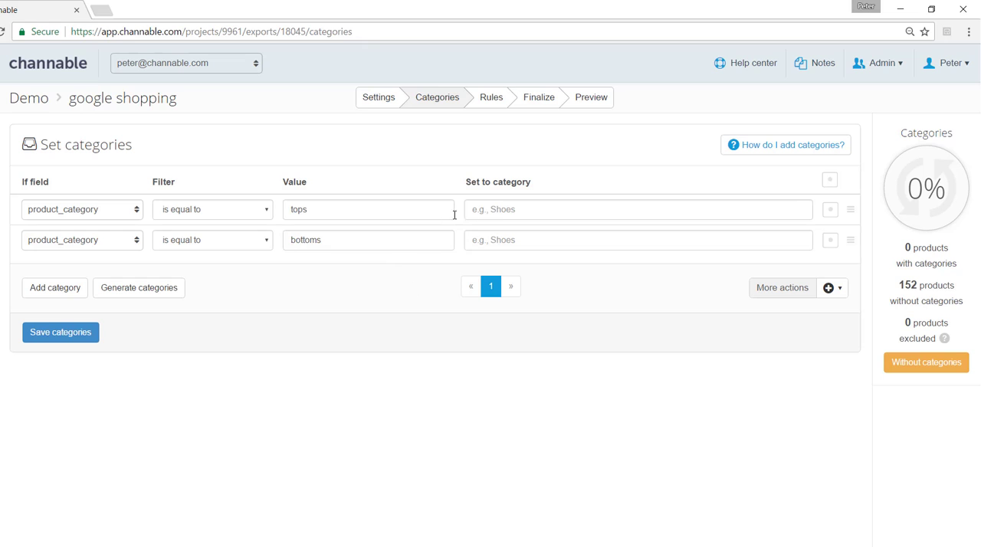
{"action": "left_click", "coordinate": [638, 209]}
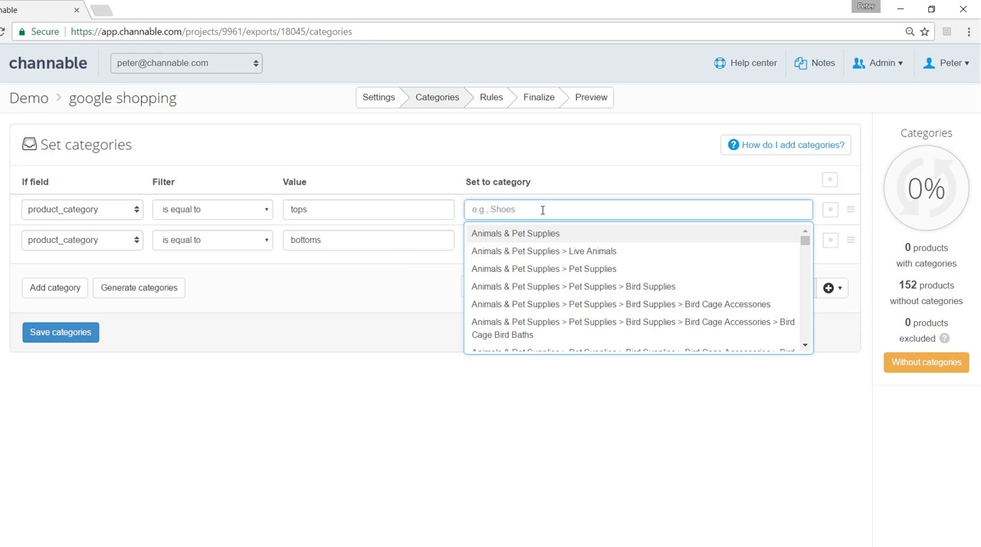
{"action": "type", "text": "top"}
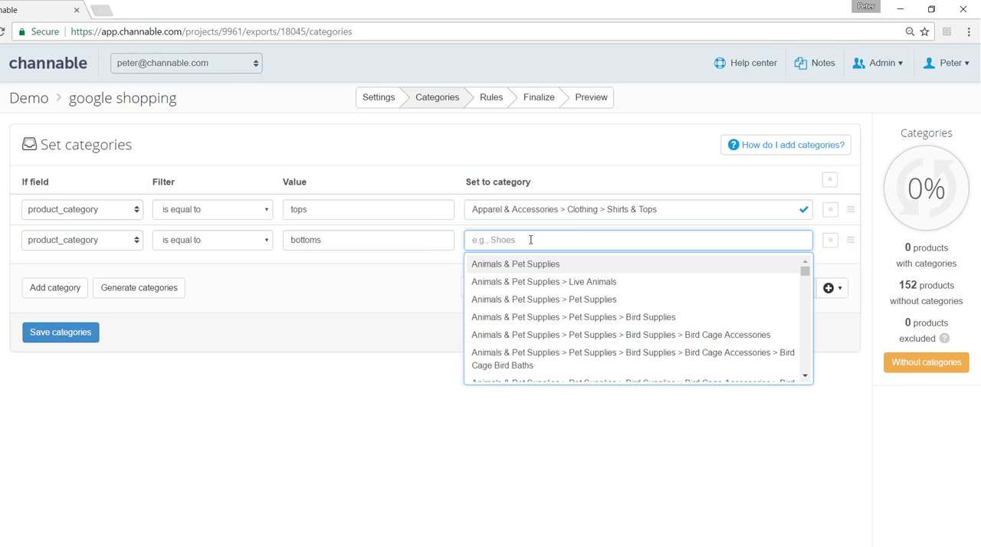
{"action": "type", "text": "pants"}
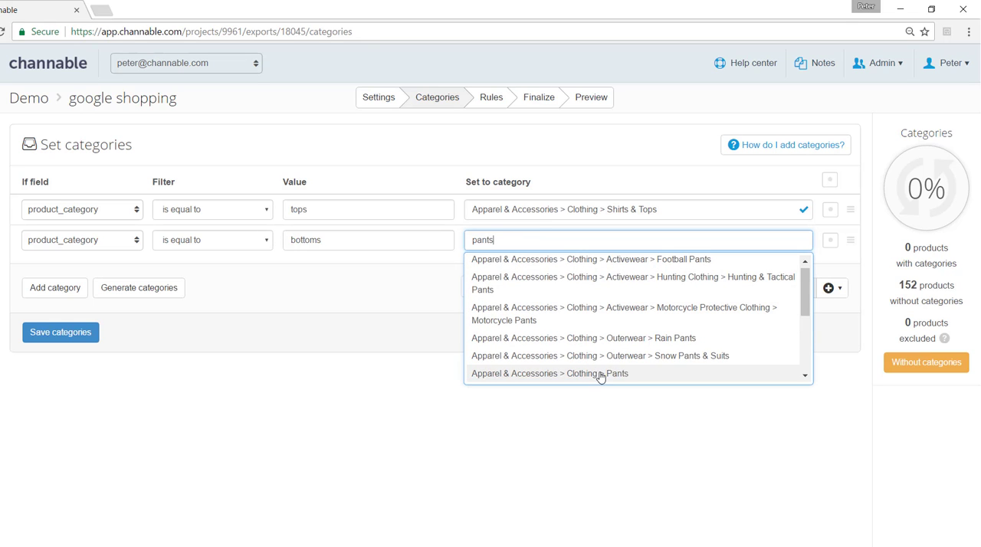
{"action": "left_click", "coordinate": [551, 373]}
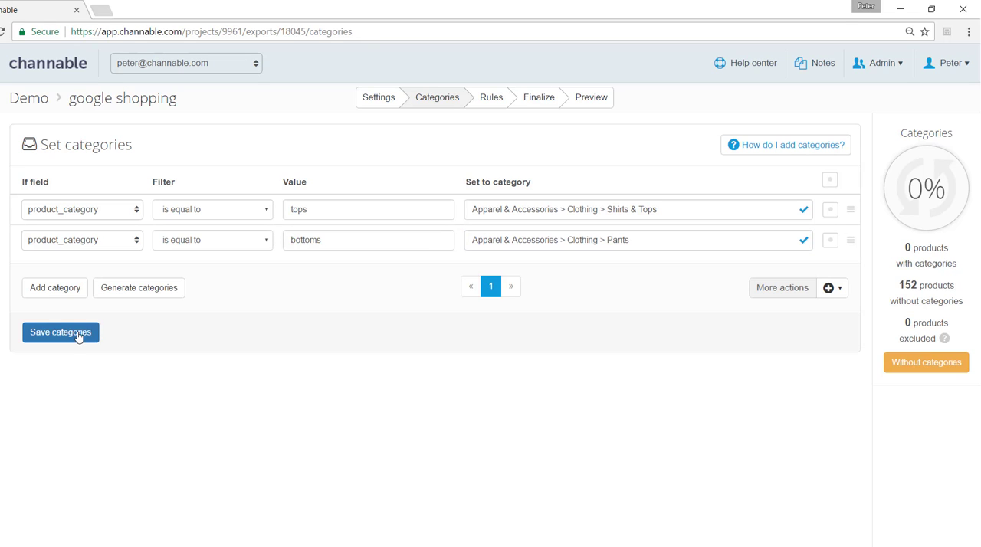
{"action": "left_click", "coordinate": [60, 332]}
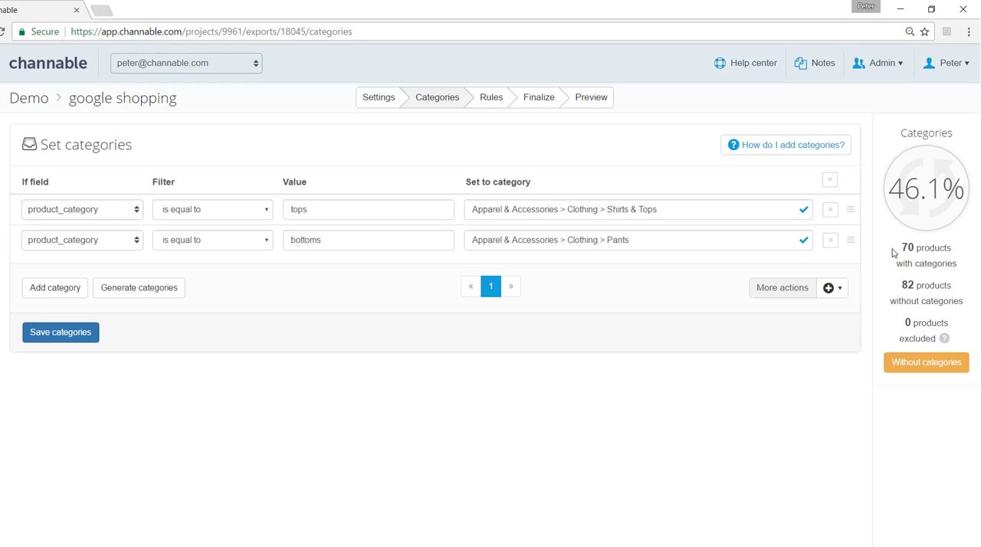
{"action": "left_click", "coordinate": [60, 332]}
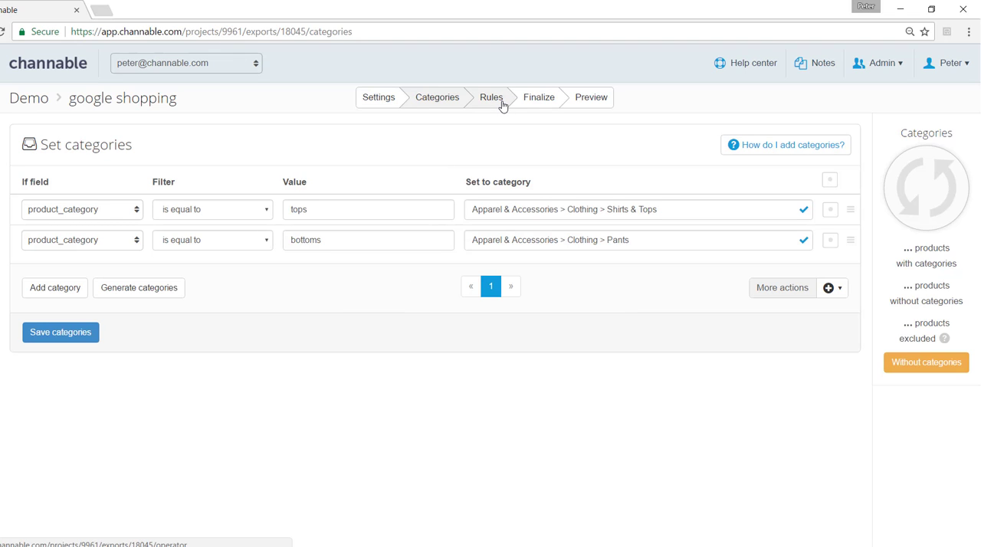
Step: In the Rules step, create a new rule named 'Category' from the 'Categ' suggestion
{"action": "left_click", "coordinate": [492, 97]}
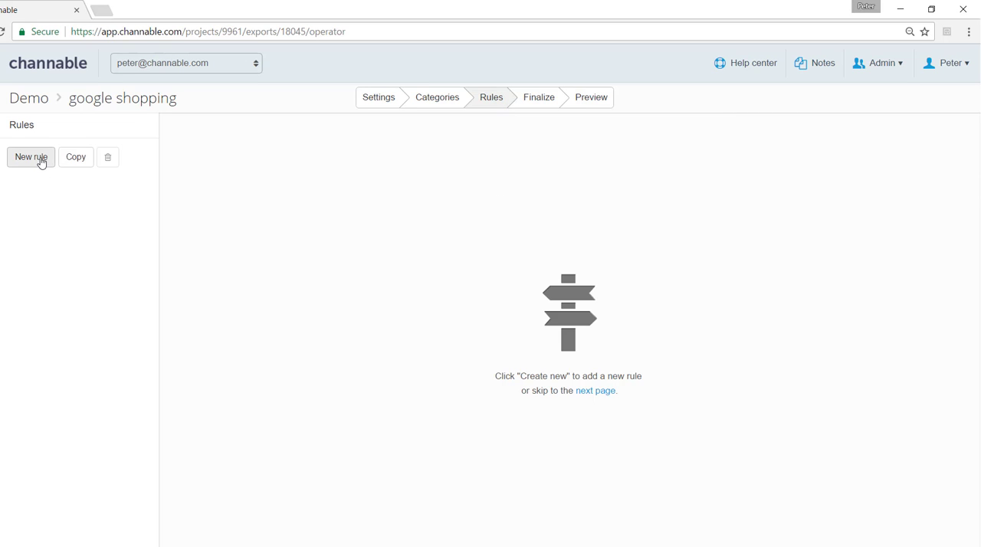
{"action": "left_click", "coordinate": [30, 157]}
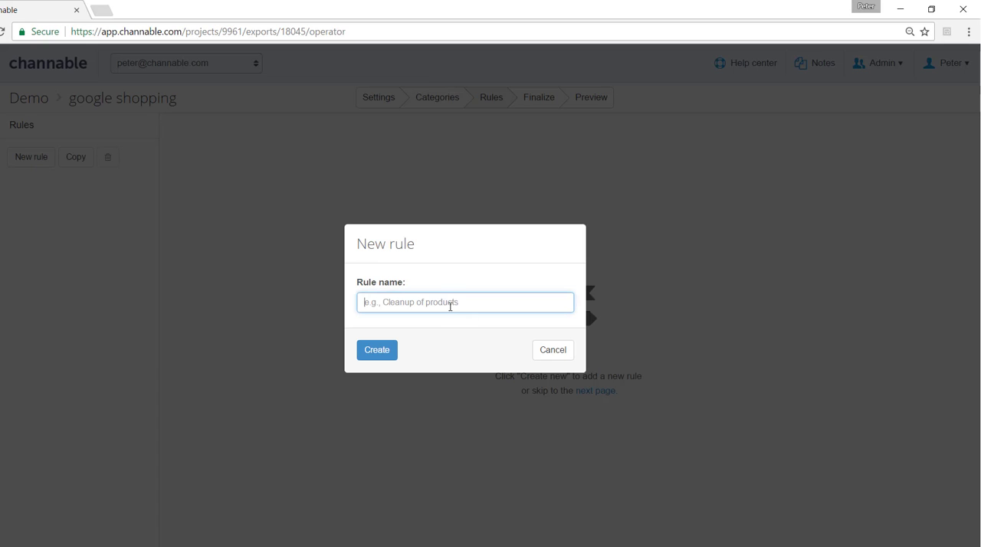
{"action": "type", "text": "Category"}
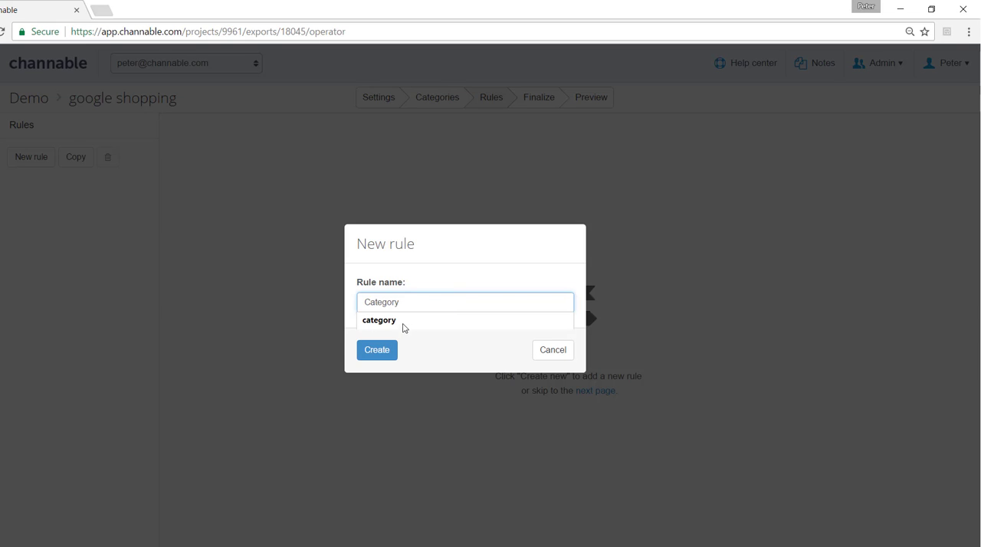
{"action": "left_click", "coordinate": [376, 351]}
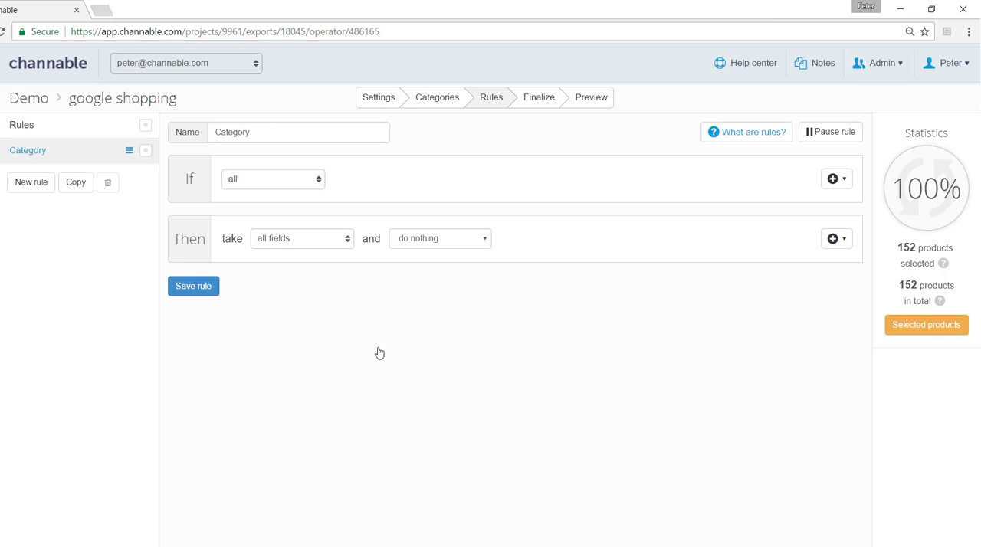
{"action": "mouse_move", "coordinate": [290, 189]}
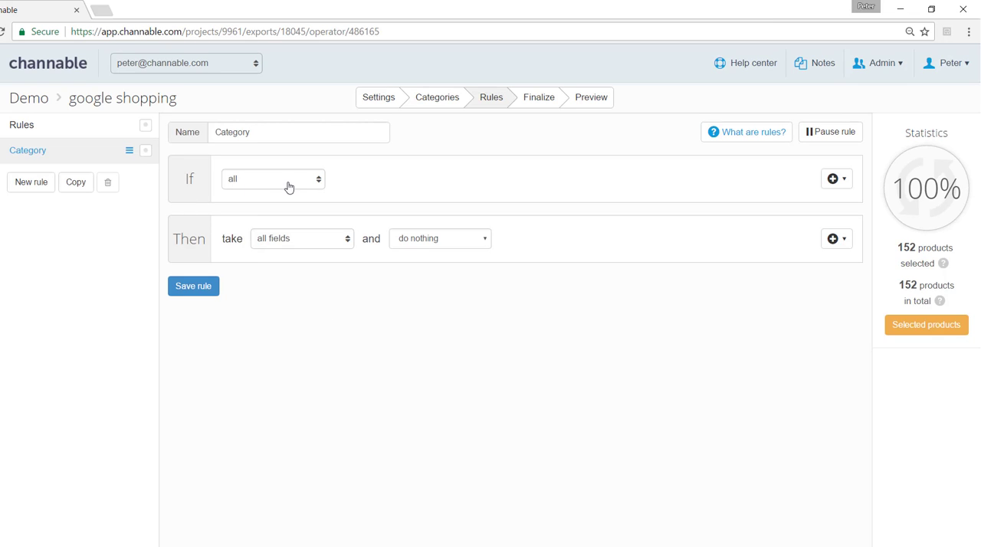
Step: Set the condition to category (internal) is empty, acting on category (internal)
{"action": "left_click", "coordinate": [273, 179]}
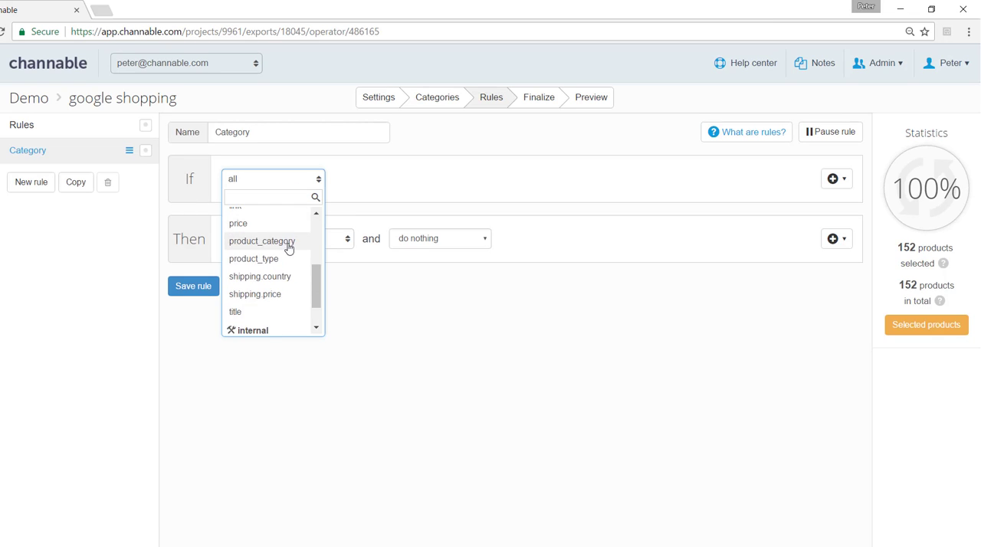
{"action": "scroll", "scroll_direction": "down", "scroll_amount": 3}
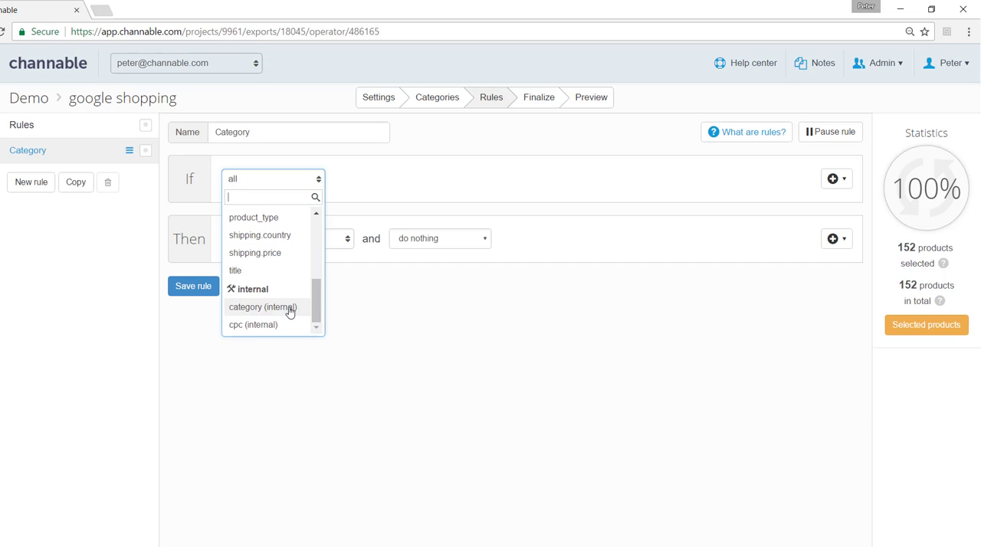
{"action": "left_click", "coordinate": [262, 307]}
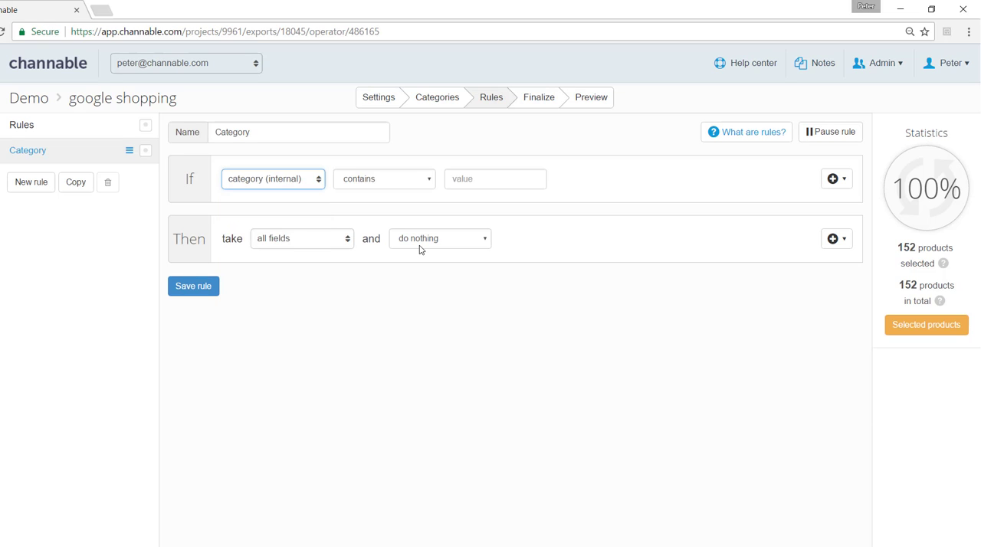
{"action": "mouse_move", "coordinate": [430, 124]}
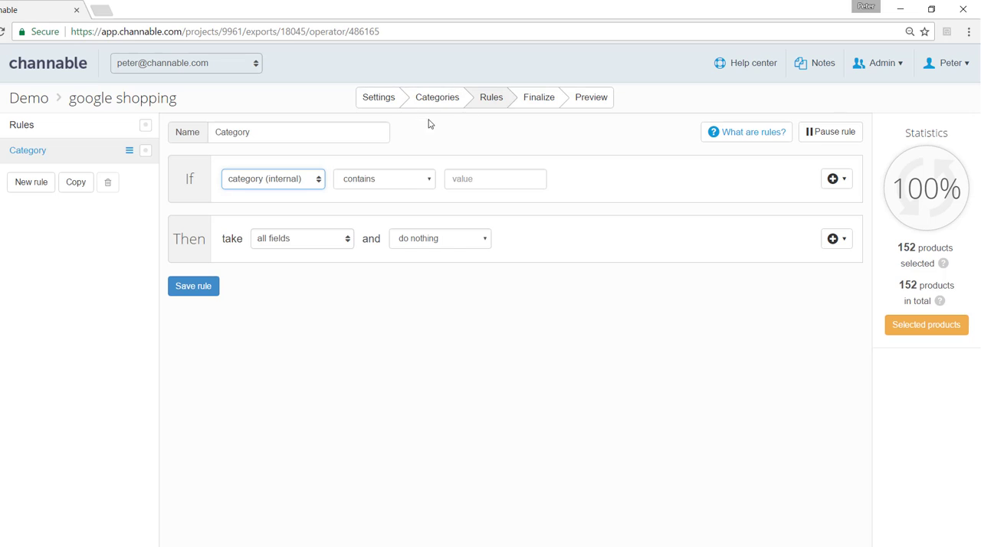
{"action": "left_click", "coordinate": [383, 178]}
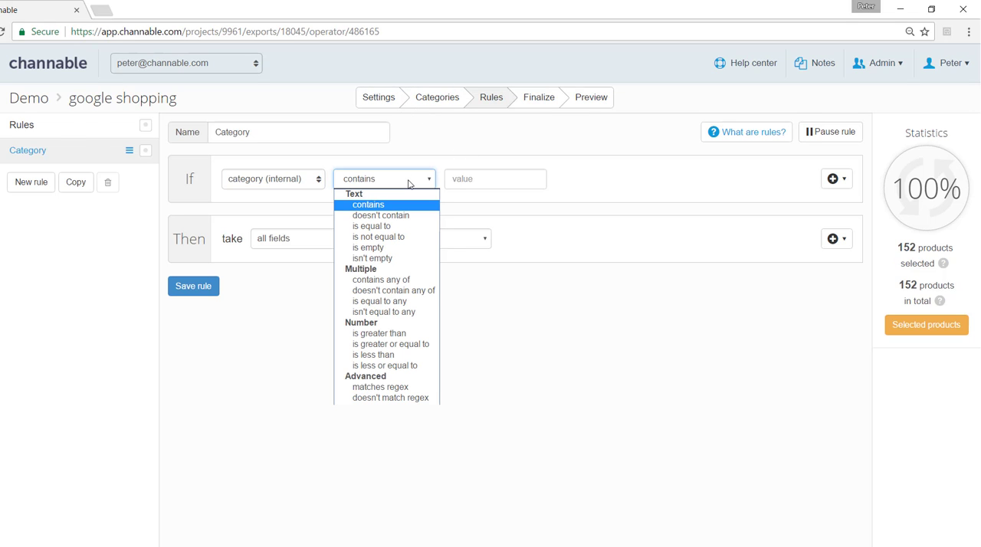
{"action": "mouse_move", "coordinate": [369, 248]}
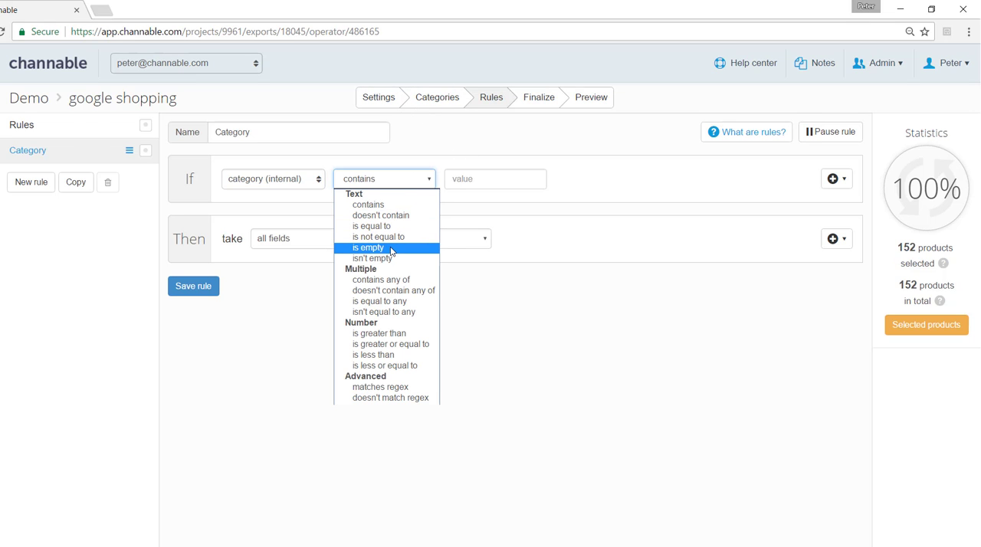
{"action": "left_click", "coordinate": [370, 247]}
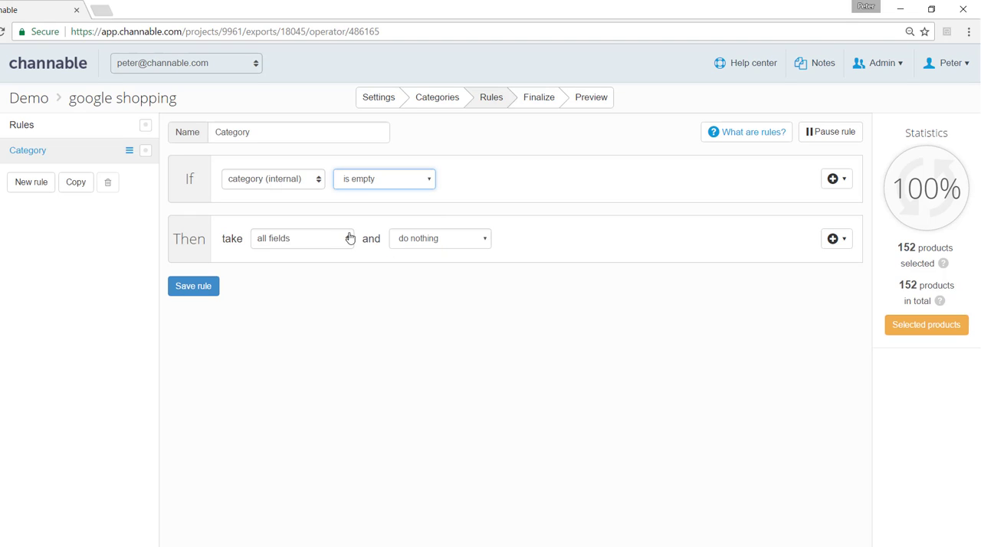
{"action": "left_click", "coordinate": [301, 238]}
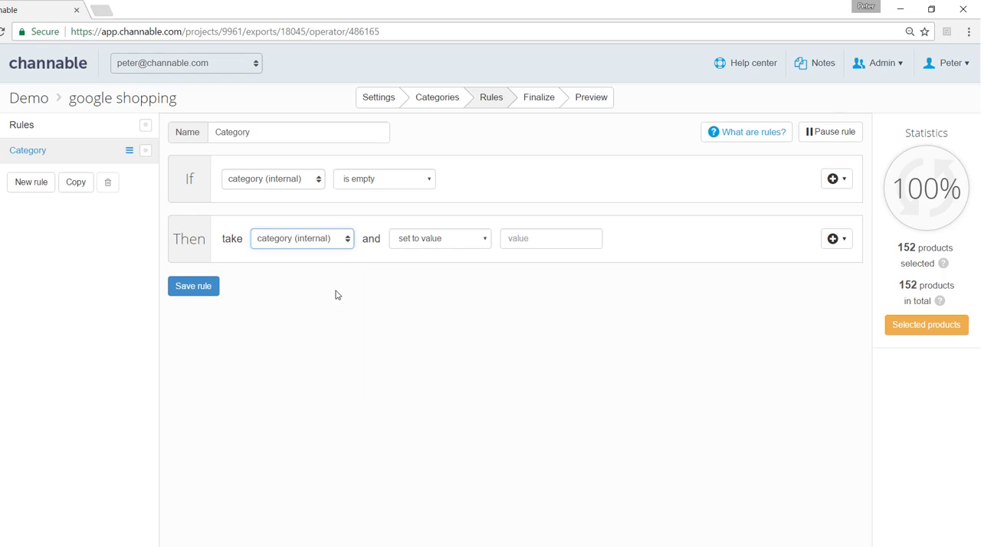
Step: Set the rule's action to 'set to category' with Apparel & Accessories as the value
{"action": "left_click", "coordinate": [439, 239]}
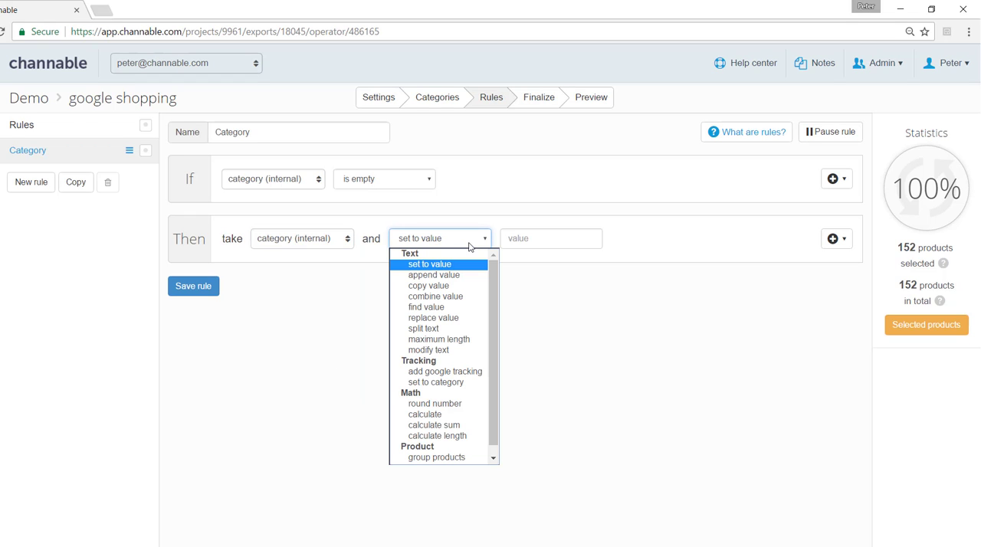
{"action": "mouse_move", "coordinate": [436, 383]}
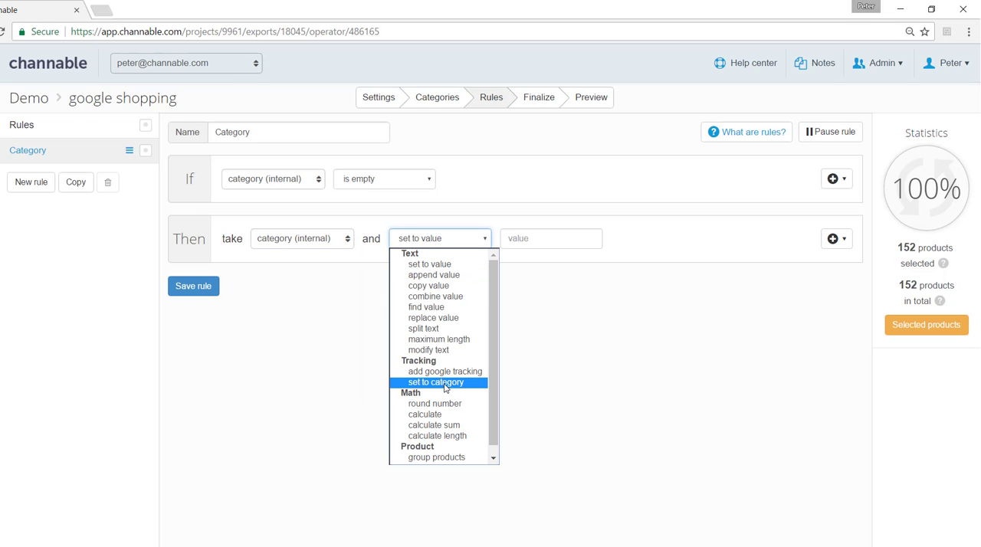
{"action": "left_click", "coordinate": [436, 382]}
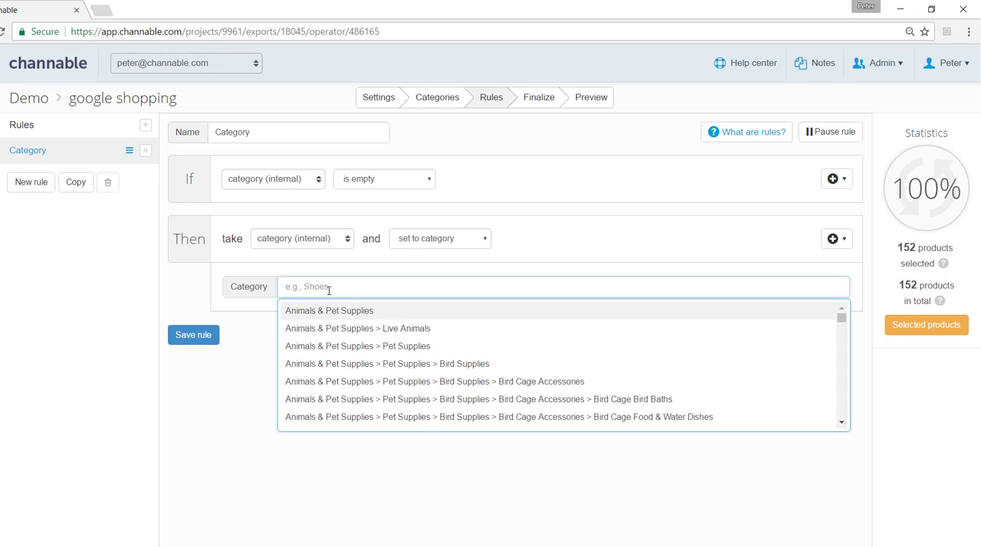
{"action": "type", "text": "apparel"}
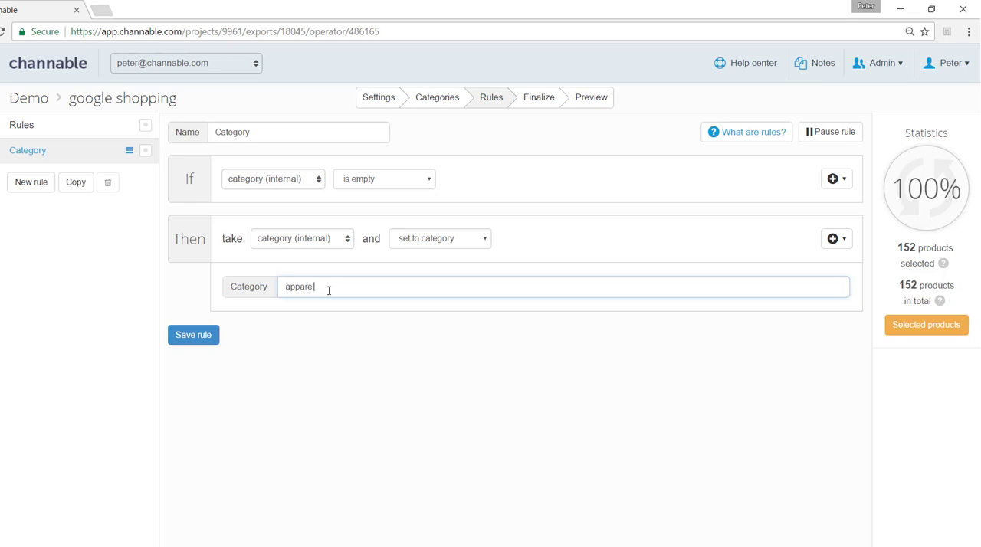
{"action": "left_click", "coordinate": [564, 286]}
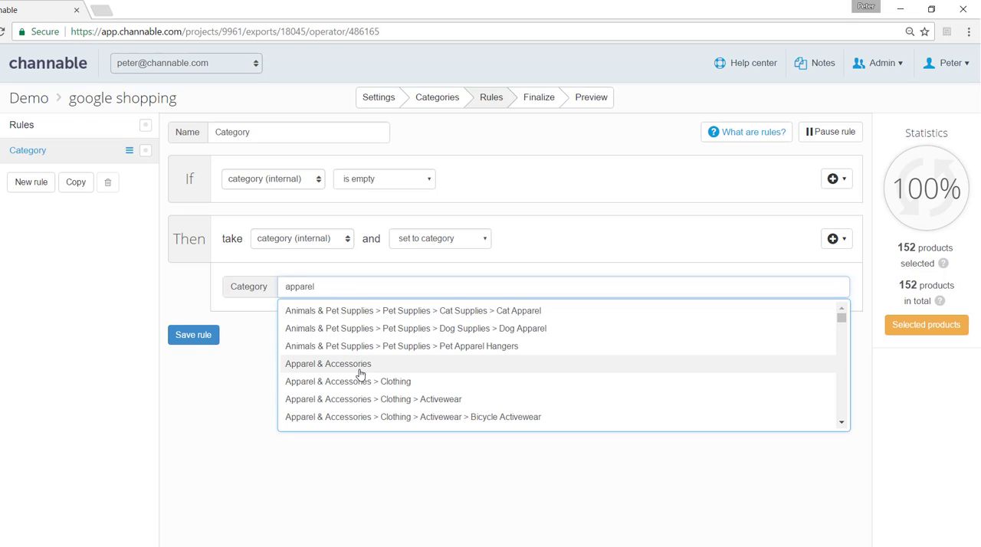
{"action": "left_click", "coordinate": [329, 363]}
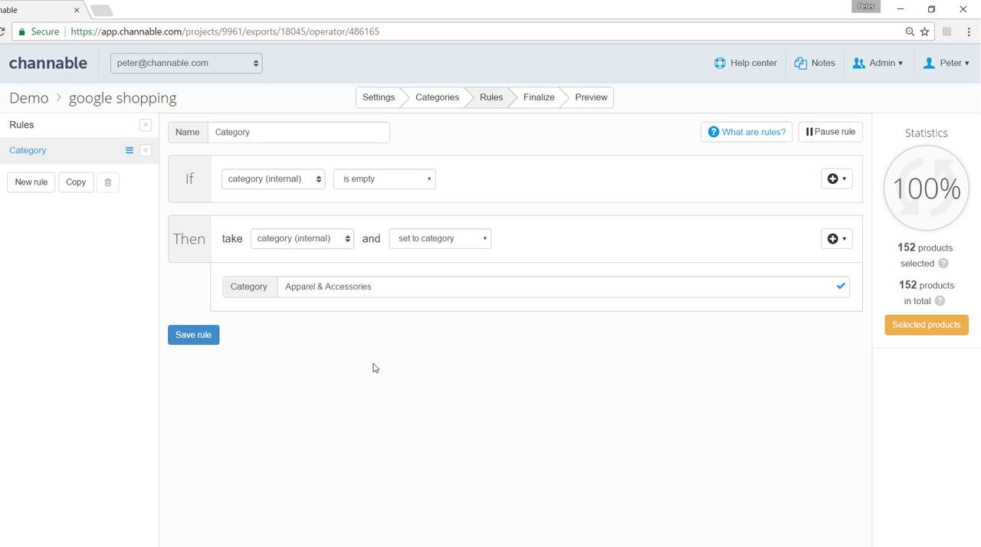
Step: Save the empty-category fallback rule, matching 82 of 152 products (53.9%)
{"action": "left_click", "coordinate": [193, 335]}
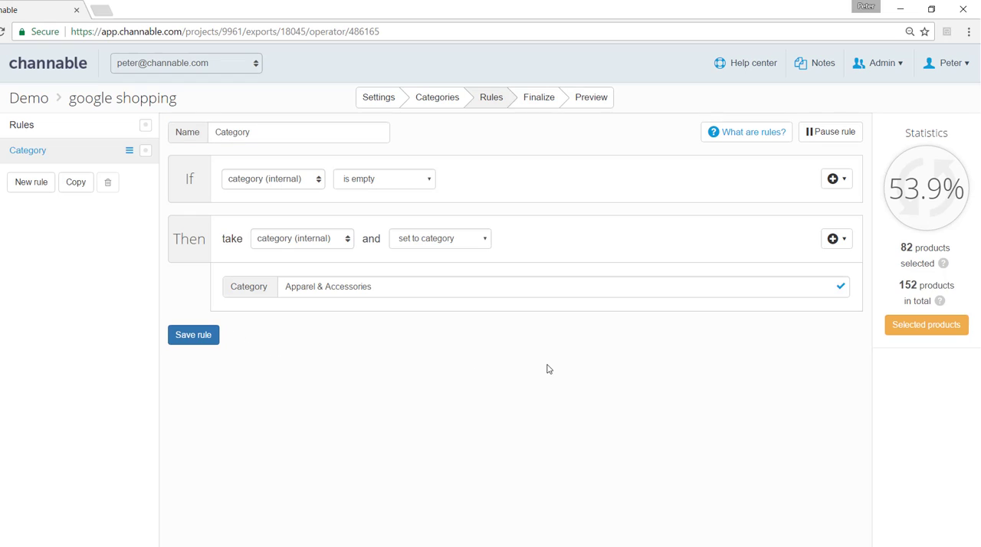
{"action": "mouse_move", "coordinate": [889, 244]}
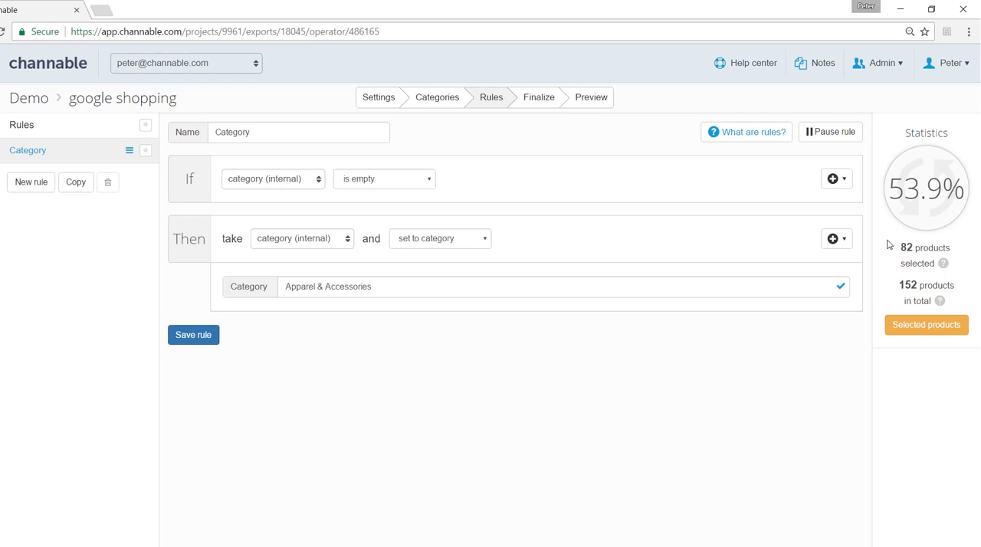
{"action": "mouse_move", "coordinate": [441, 319]}
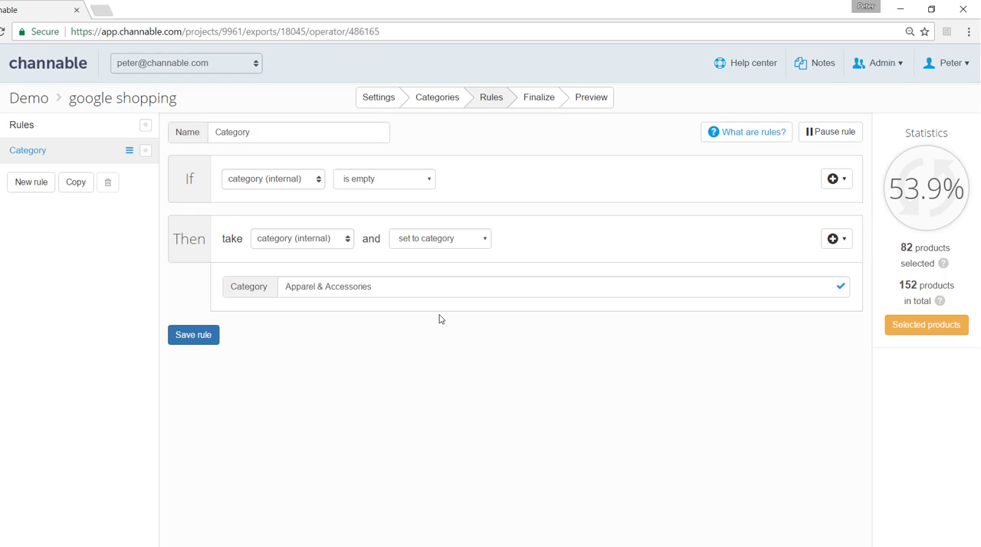
{"action": "mouse_move", "coordinate": [384, 318]}
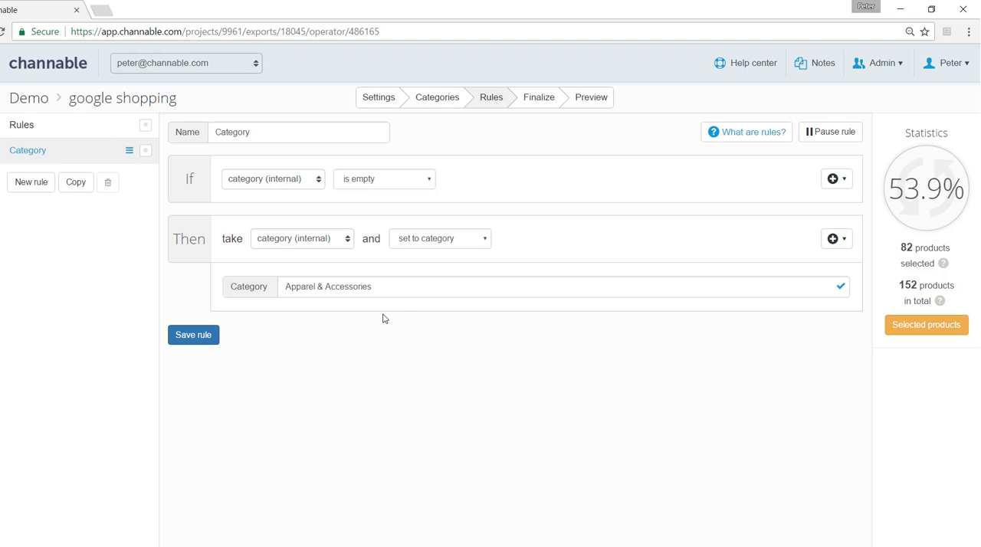
{"action": "mouse_move", "coordinate": [447, 335]}
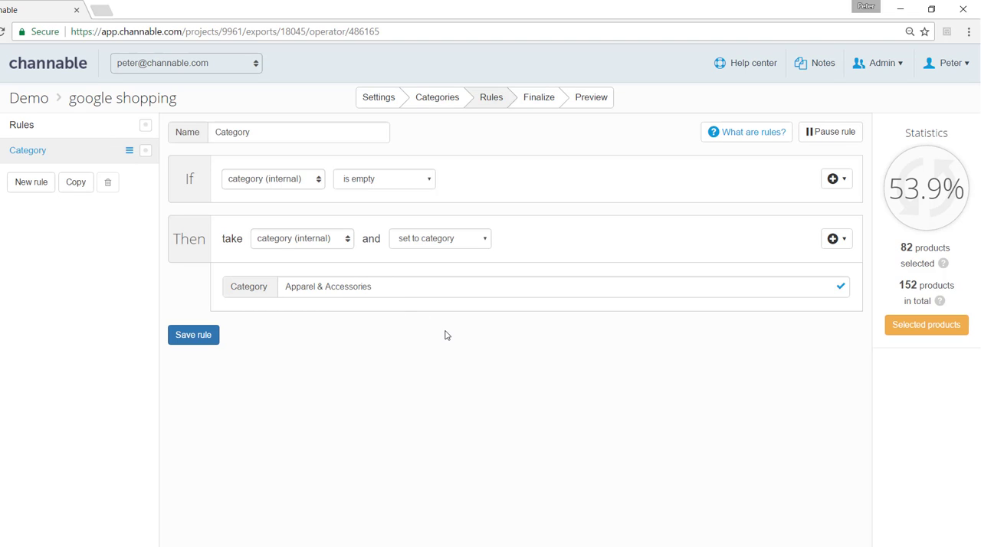